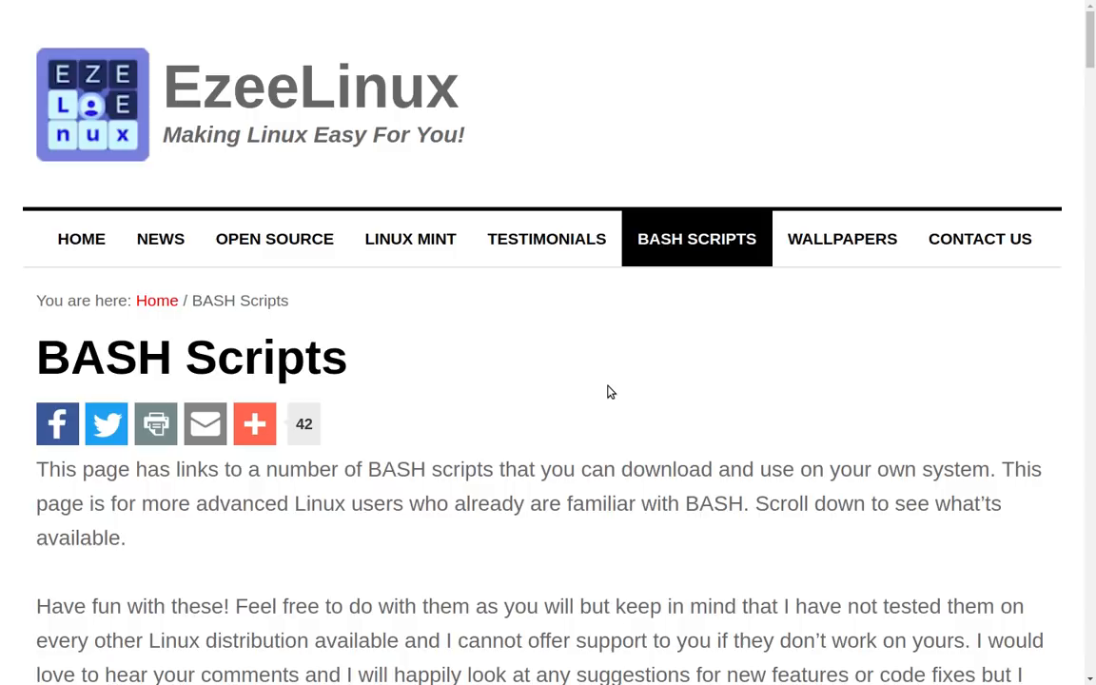
pyautogui.moveTo(609, 352)
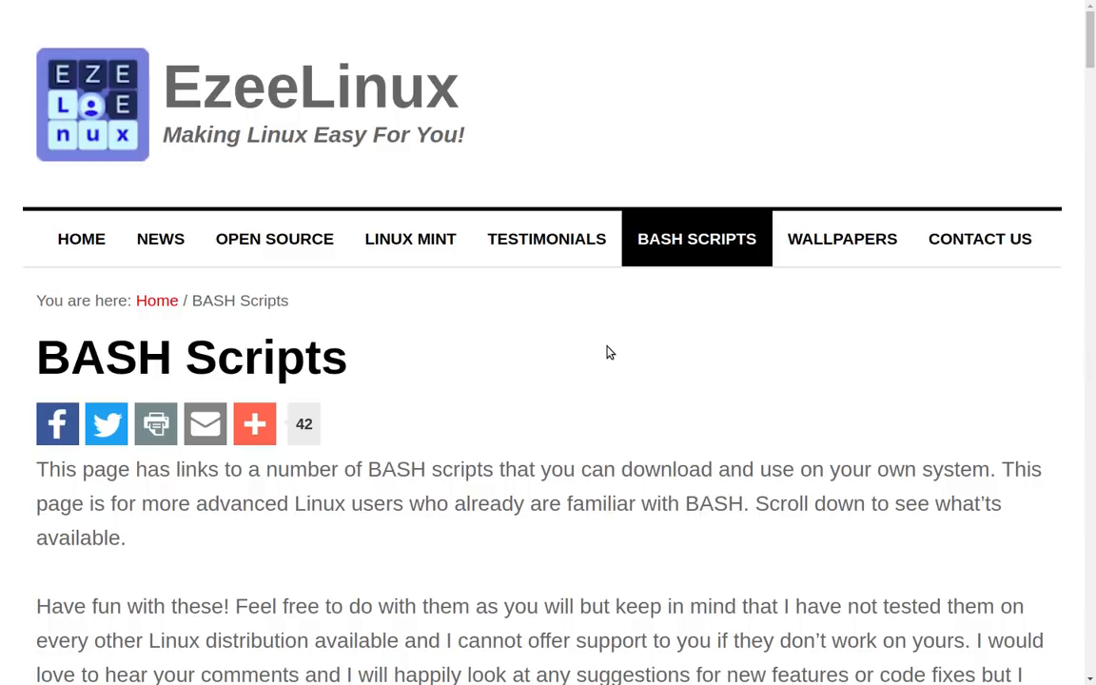
# Download the Up 1.0 zip from the GitHub link in the Up section of the BASH Scripts page
pyautogui.scroll(-3)
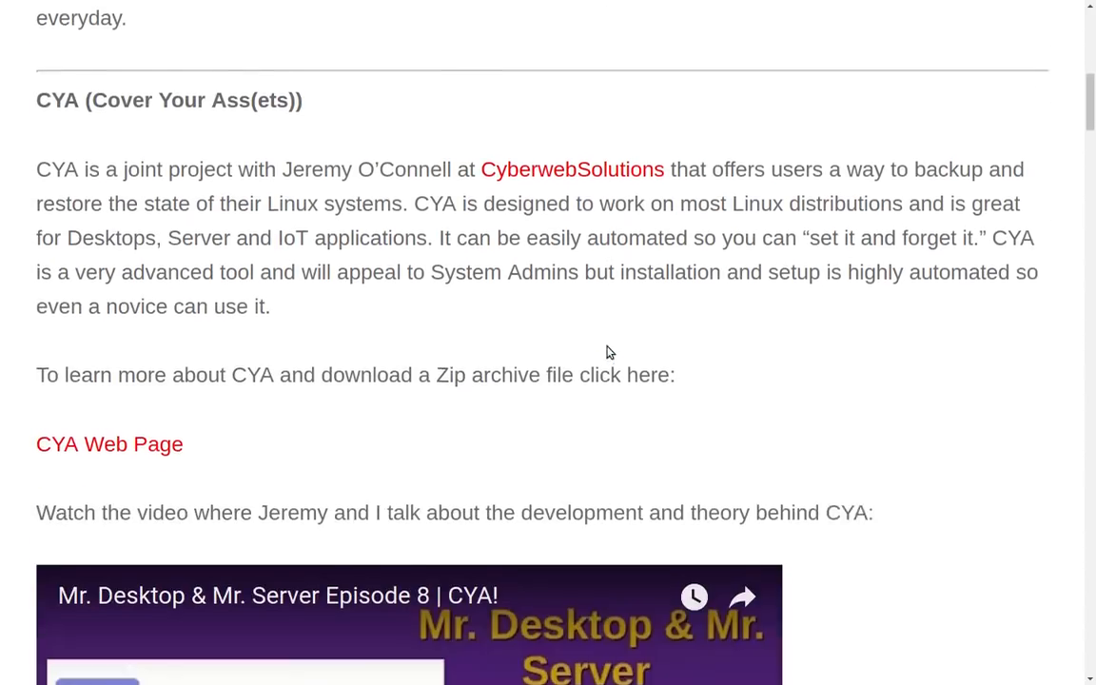
pyautogui.scroll(-3)
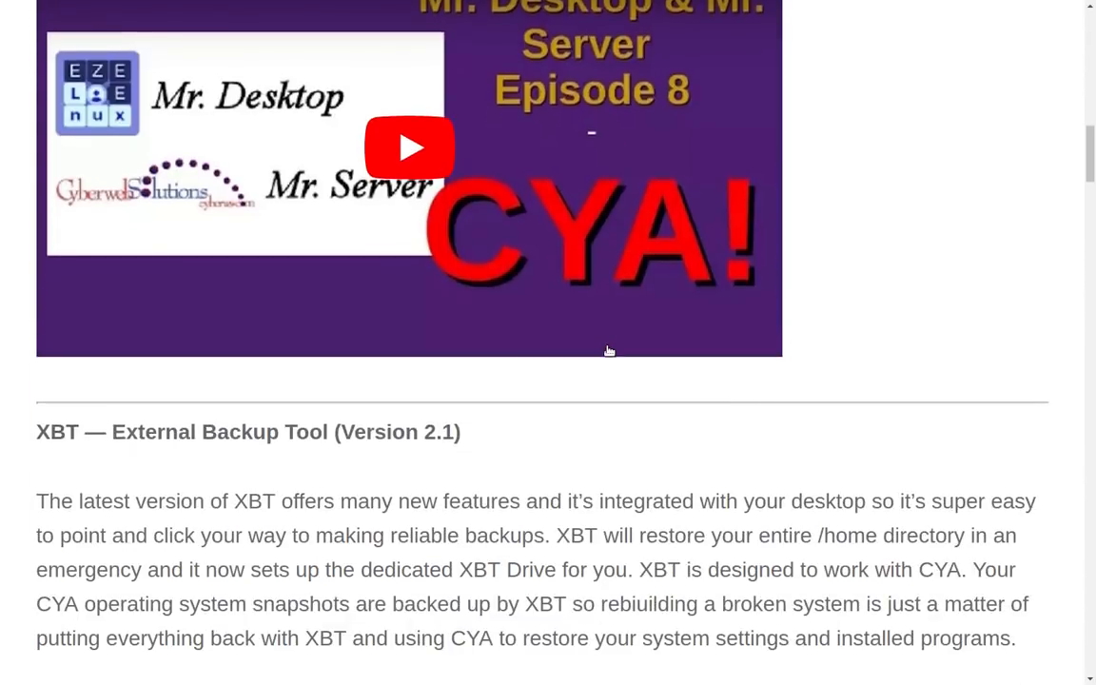
pyautogui.scroll(-3)
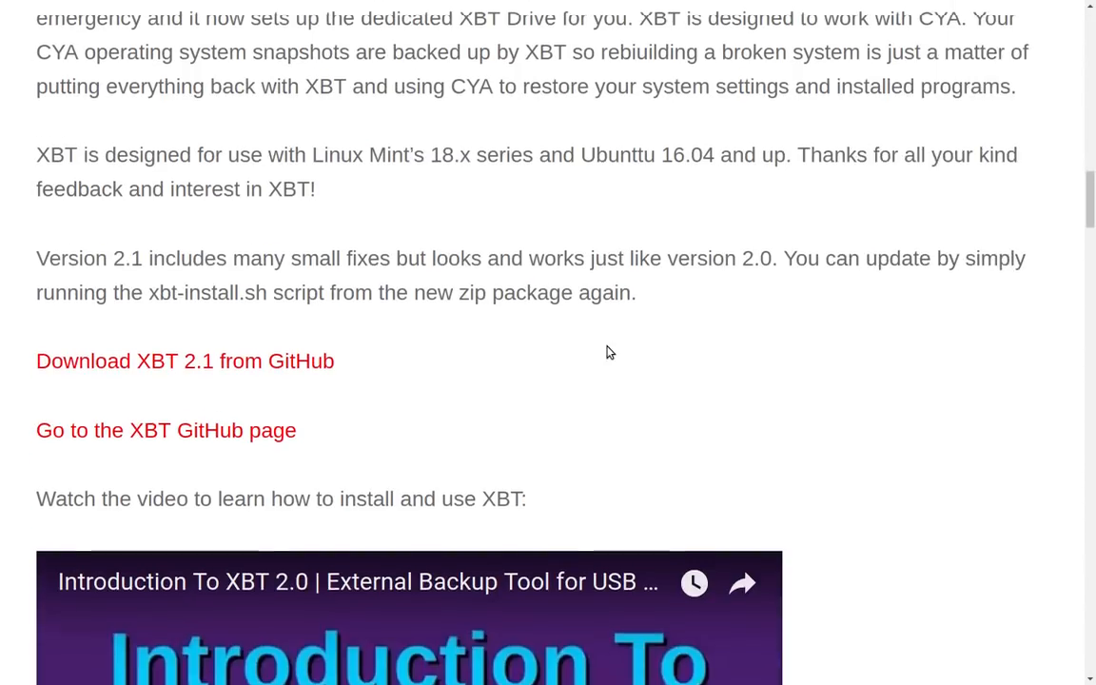
pyautogui.scroll(-3)
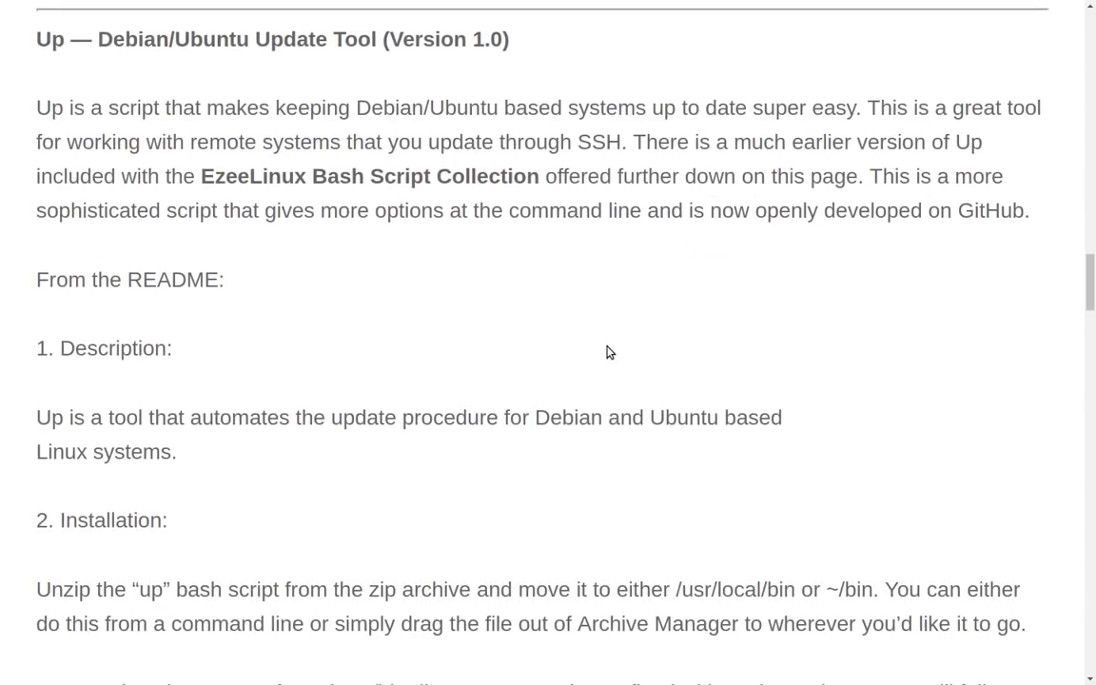
pyautogui.scroll(-3)
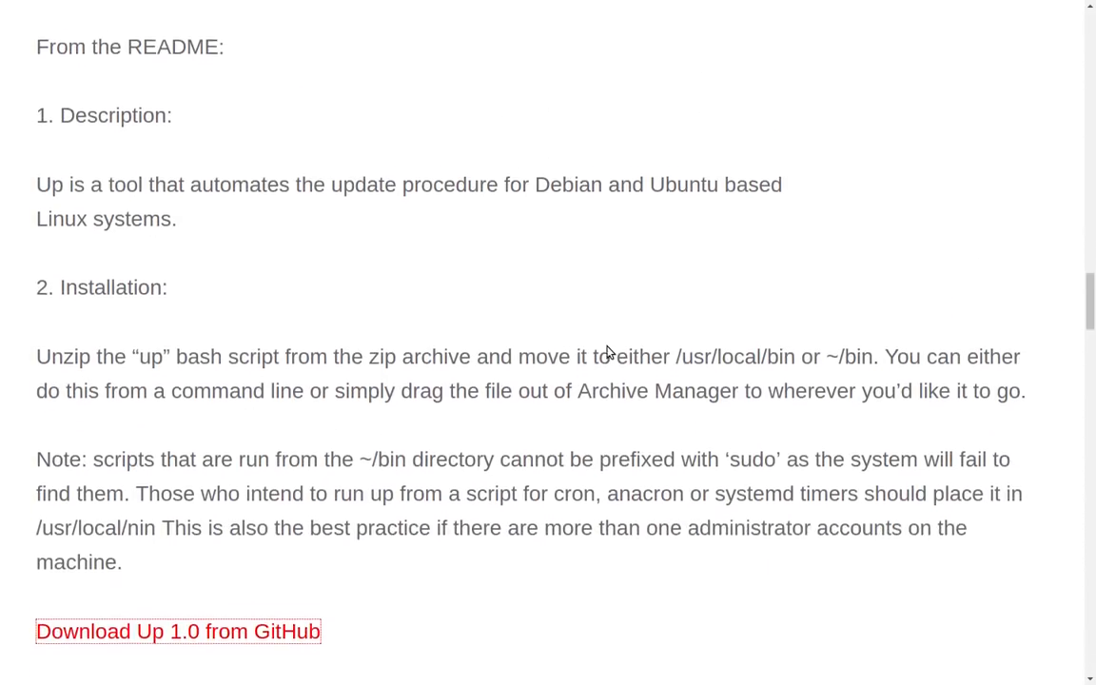
pyautogui.scroll(-3)
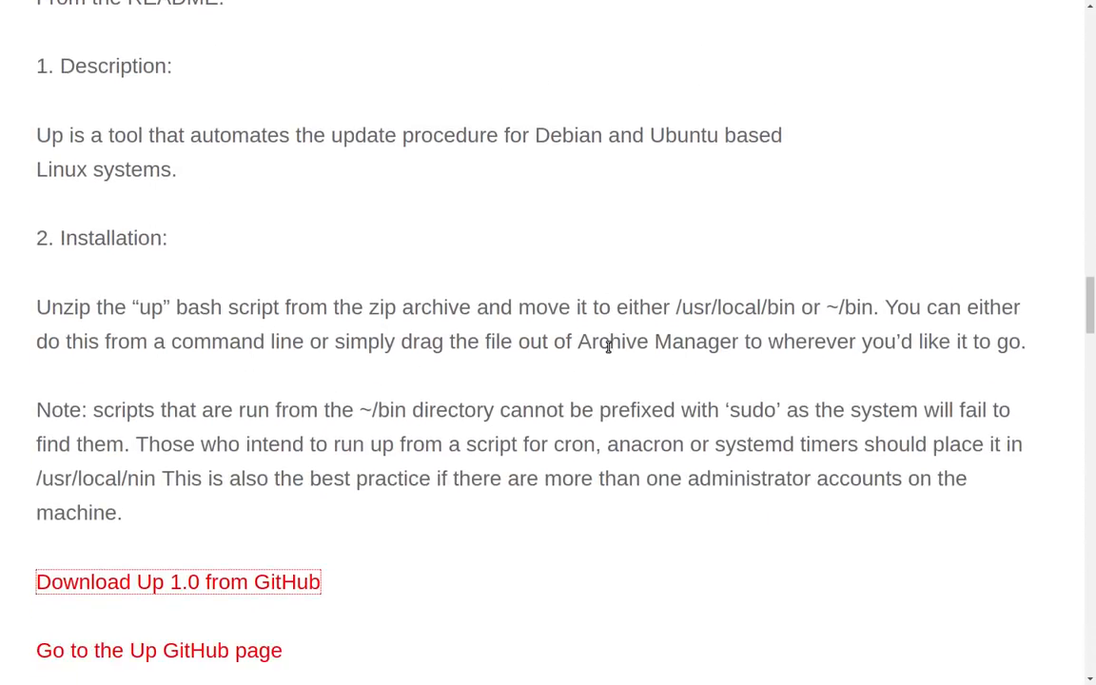
pyautogui.scroll(-3)
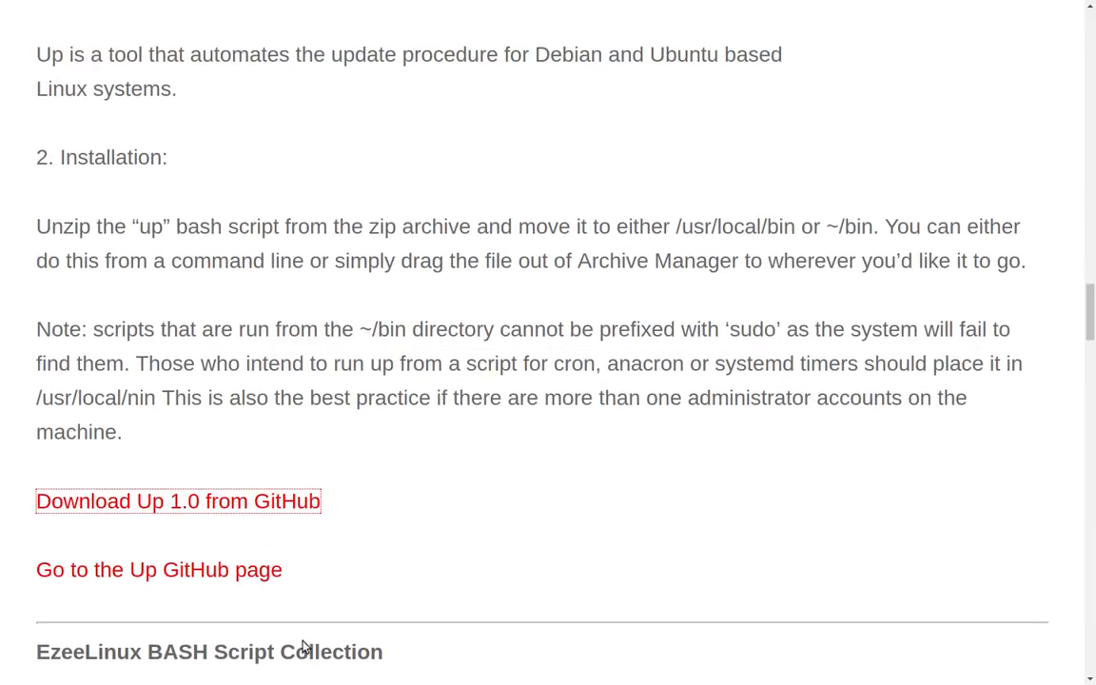
pyautogui.moveTo(295, 535)
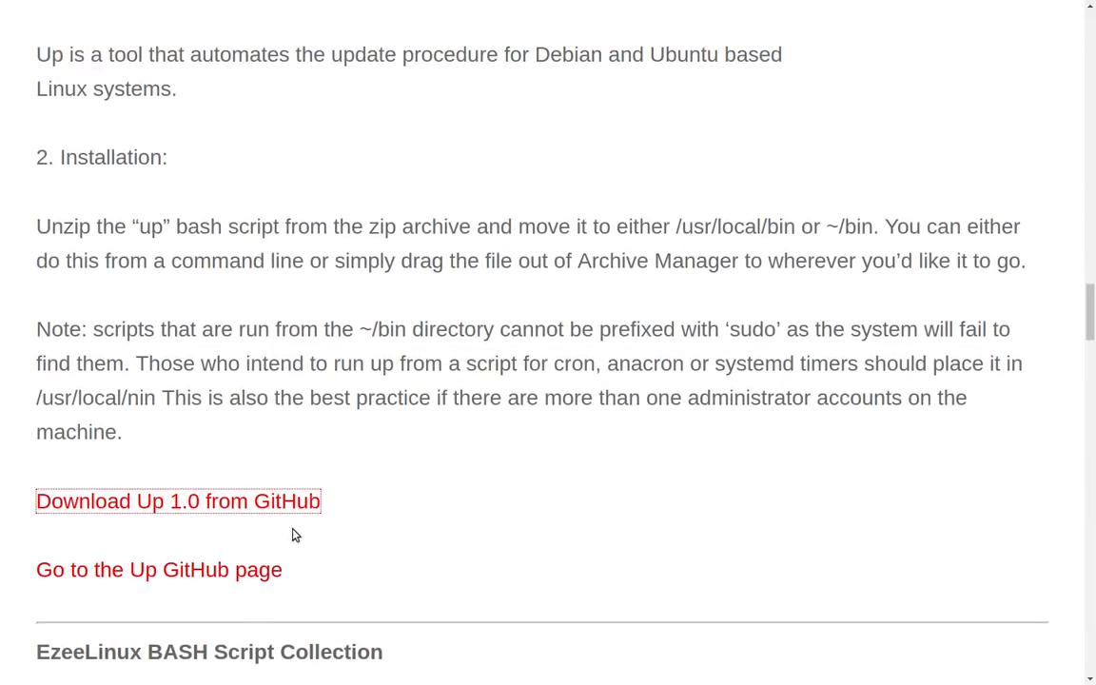
pyautogui.moveTo(189, 529)
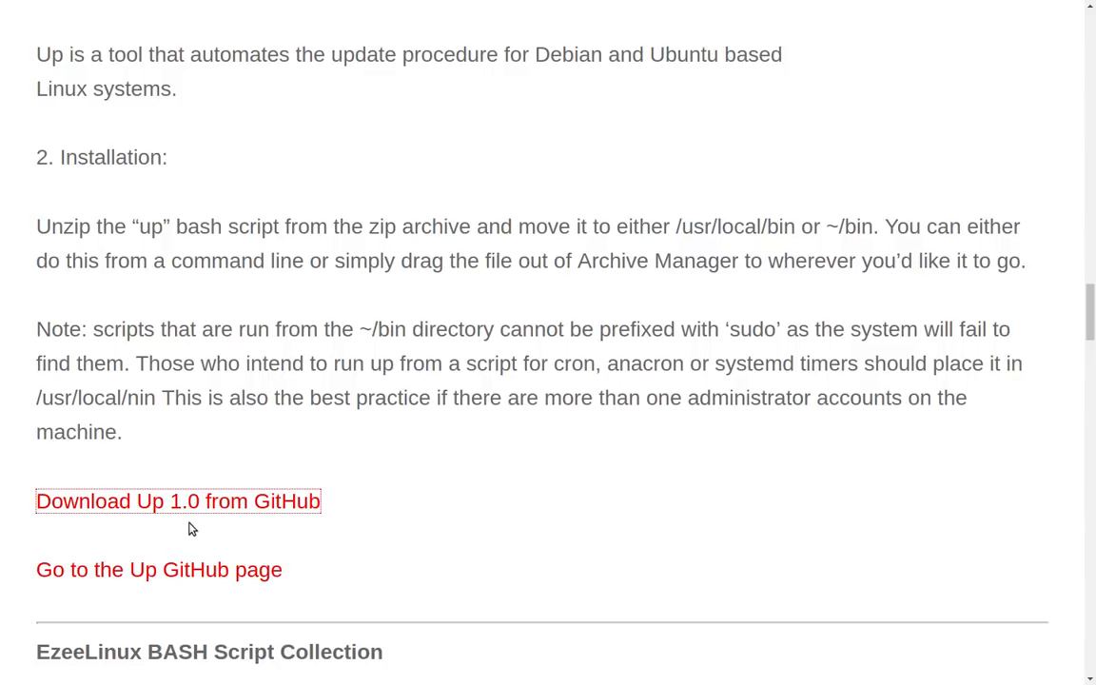
pyautogui.moveTo(205, 533)
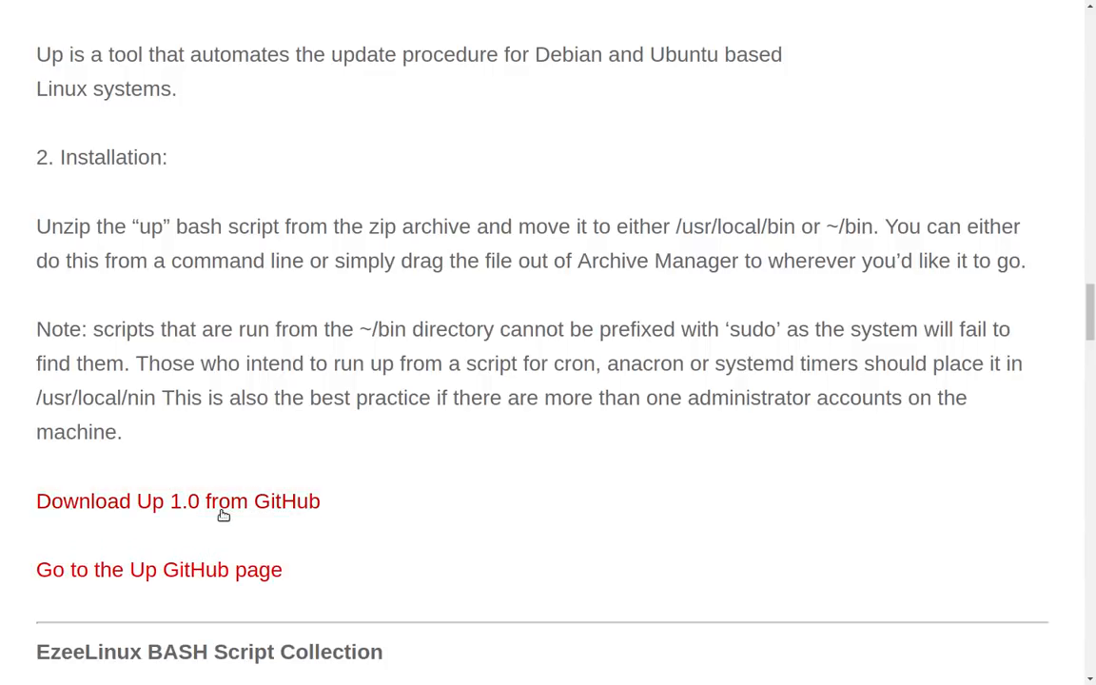
pyautogui.click(178, 500)
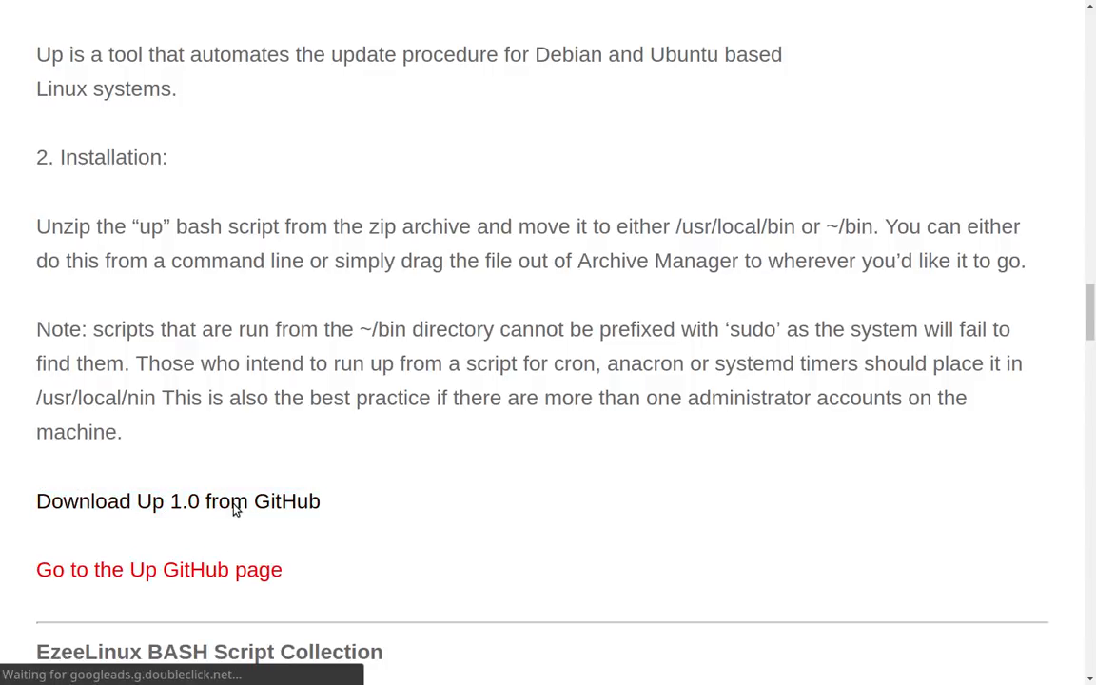
pyautogui.click(179, 503)
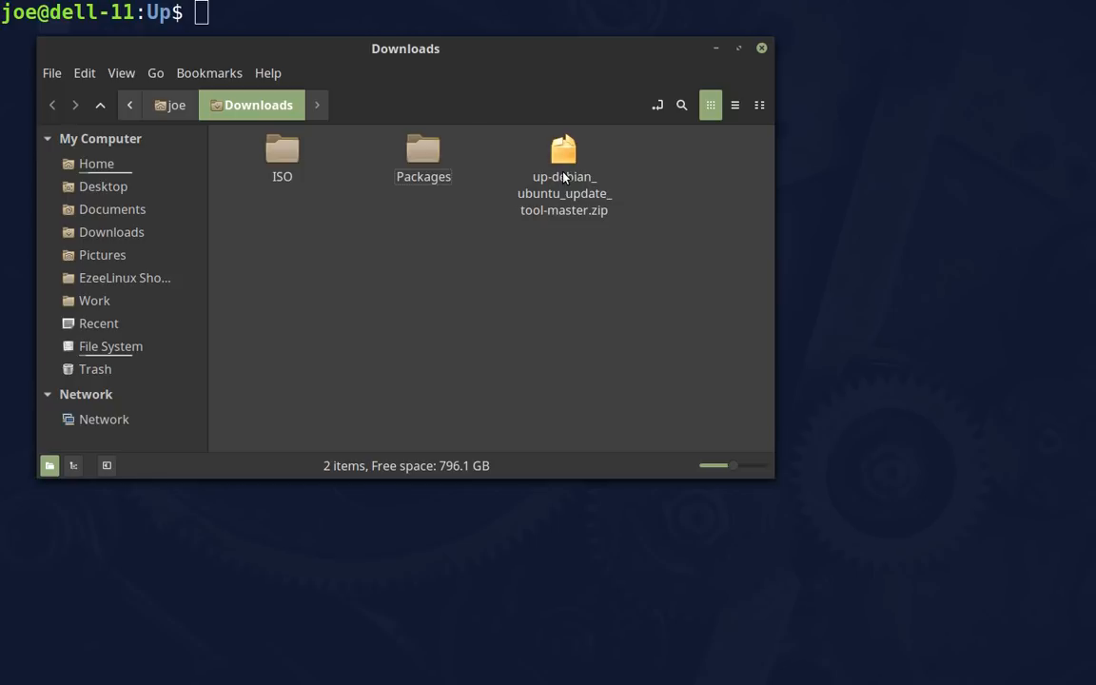
pyautogui.moveTo(570, 177)
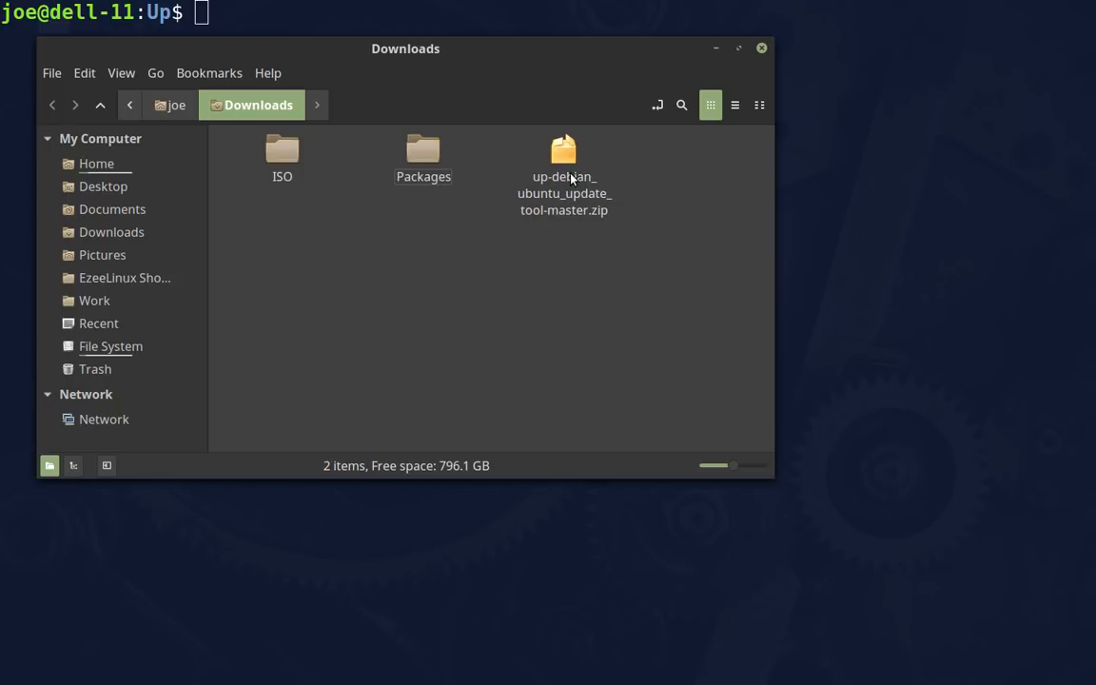
# Open up-debian_ubuntu_update_tool-master.zip and browse into its folder showing LICENSE, README.md and up
pyautogui.doubleClick(563, 156)
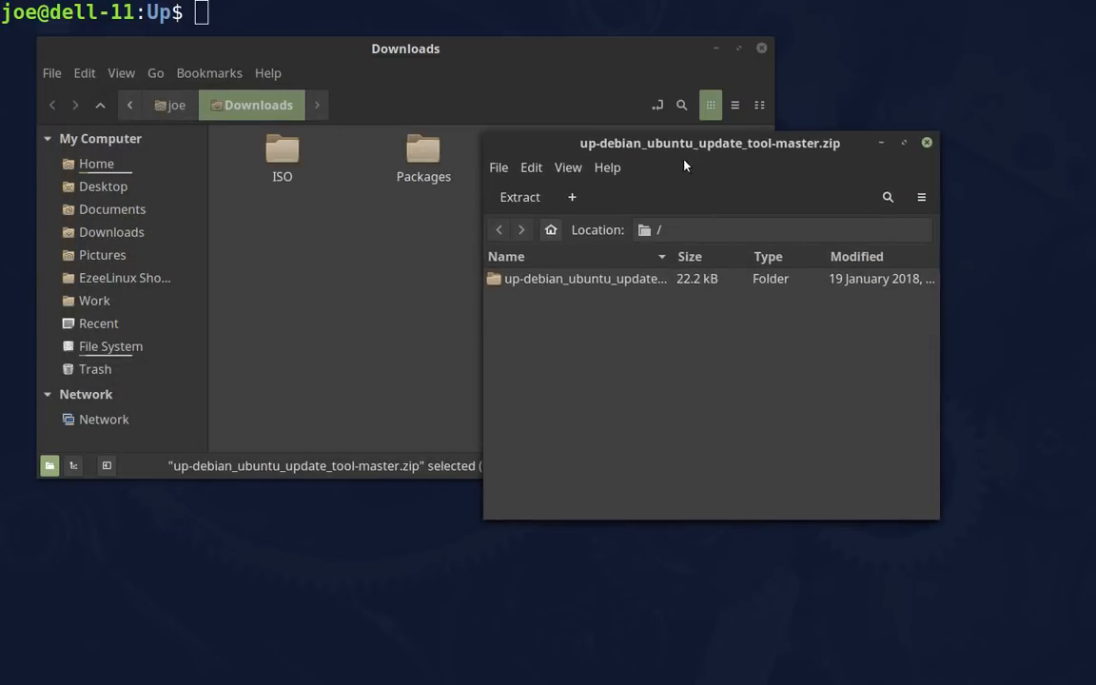
pyautogui.moveTo(626, 288)
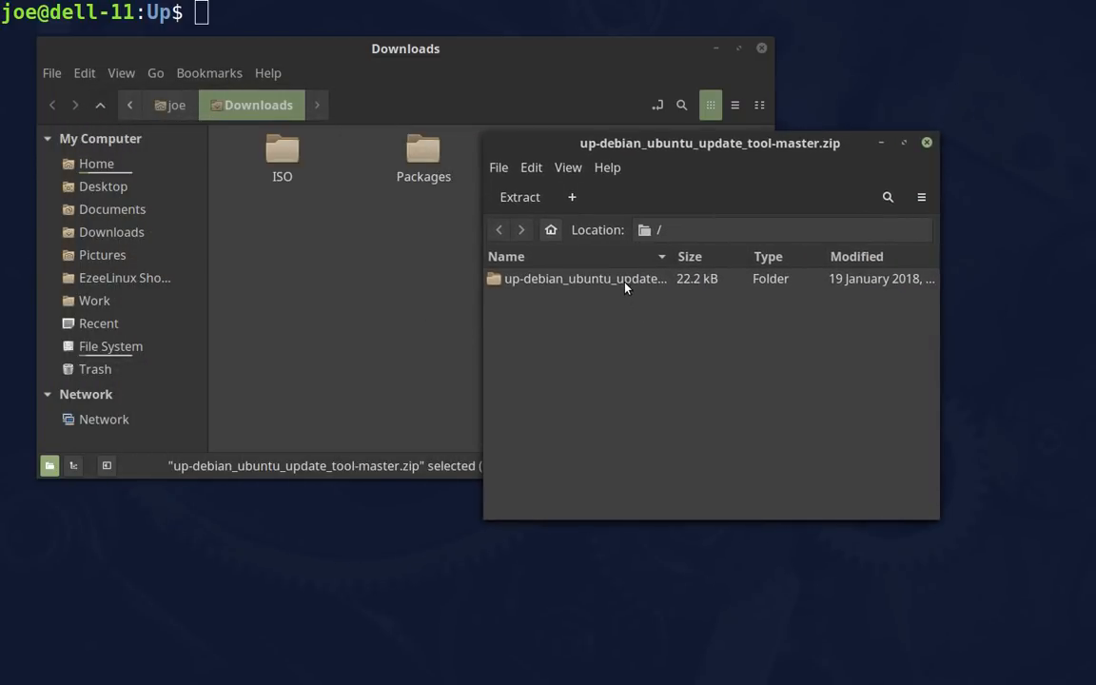
pyautogui.doubleClick(586, 278)
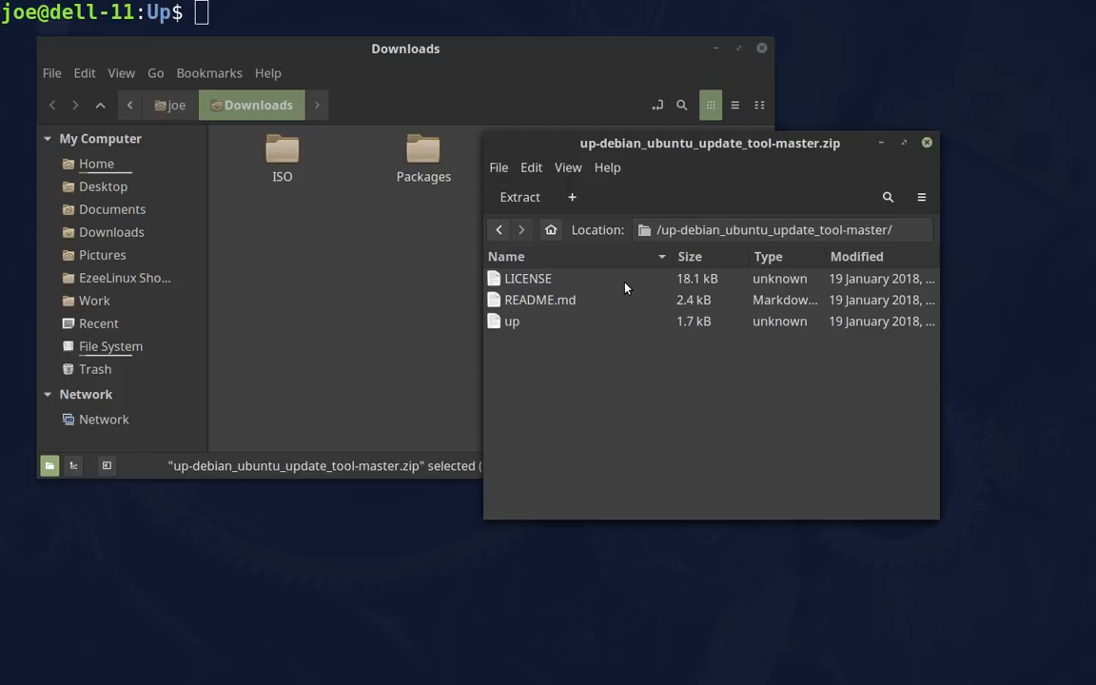
pyautogui.moveTo(628, 283)
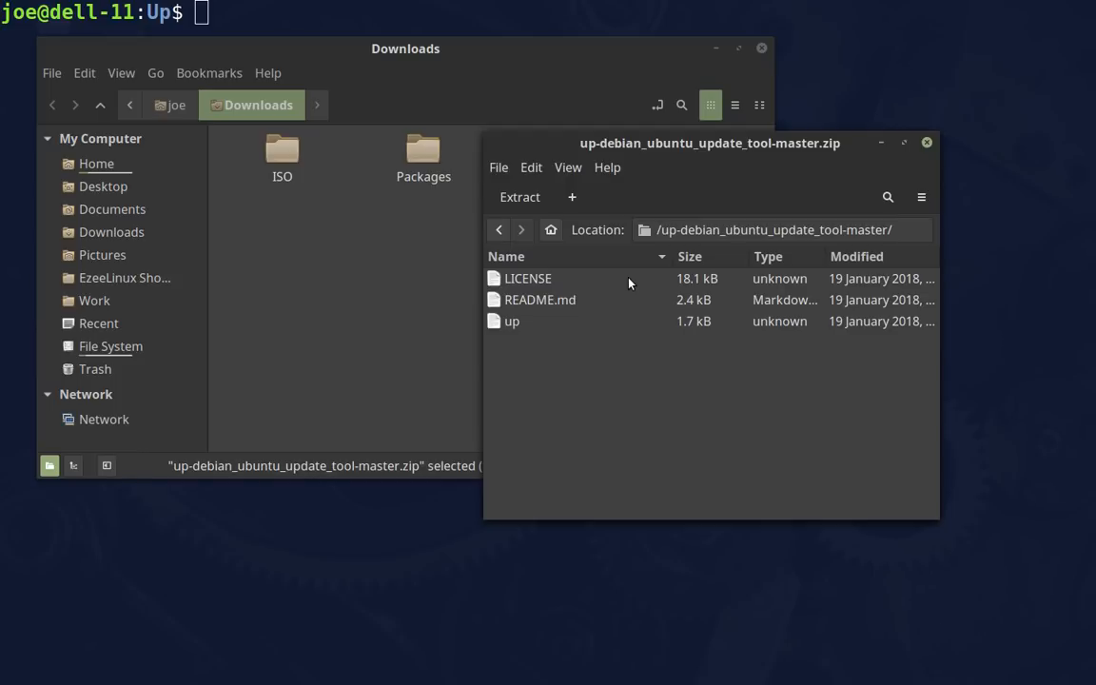
pyautogui.moveTo(582, 283)
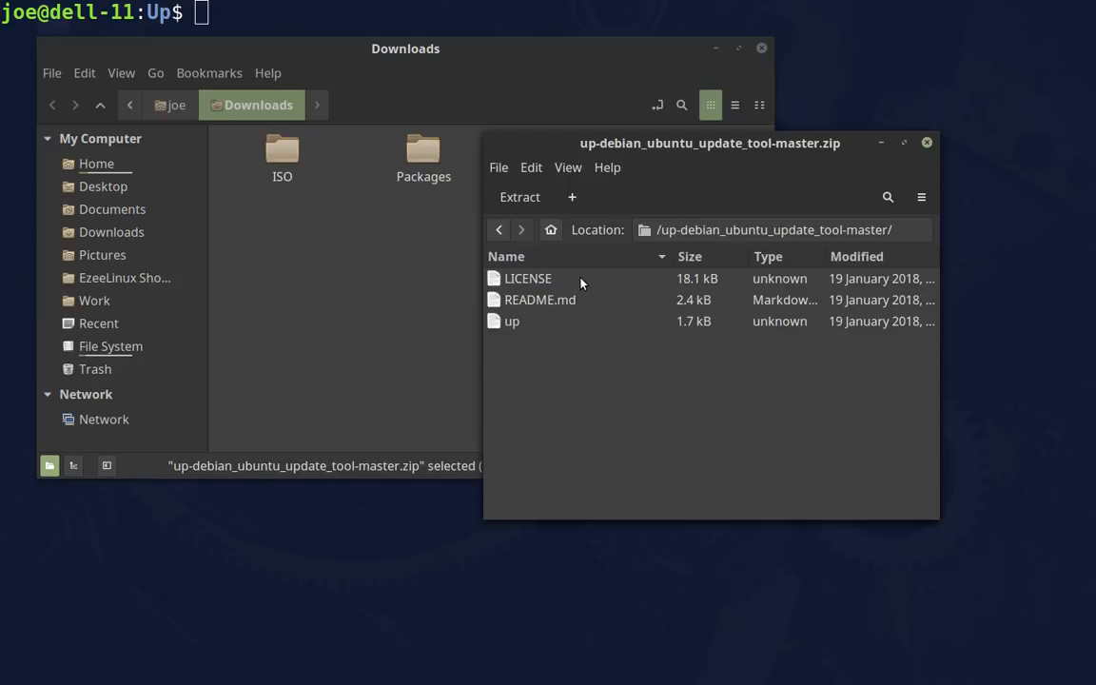
pyautogui.moveTo(571, 329)
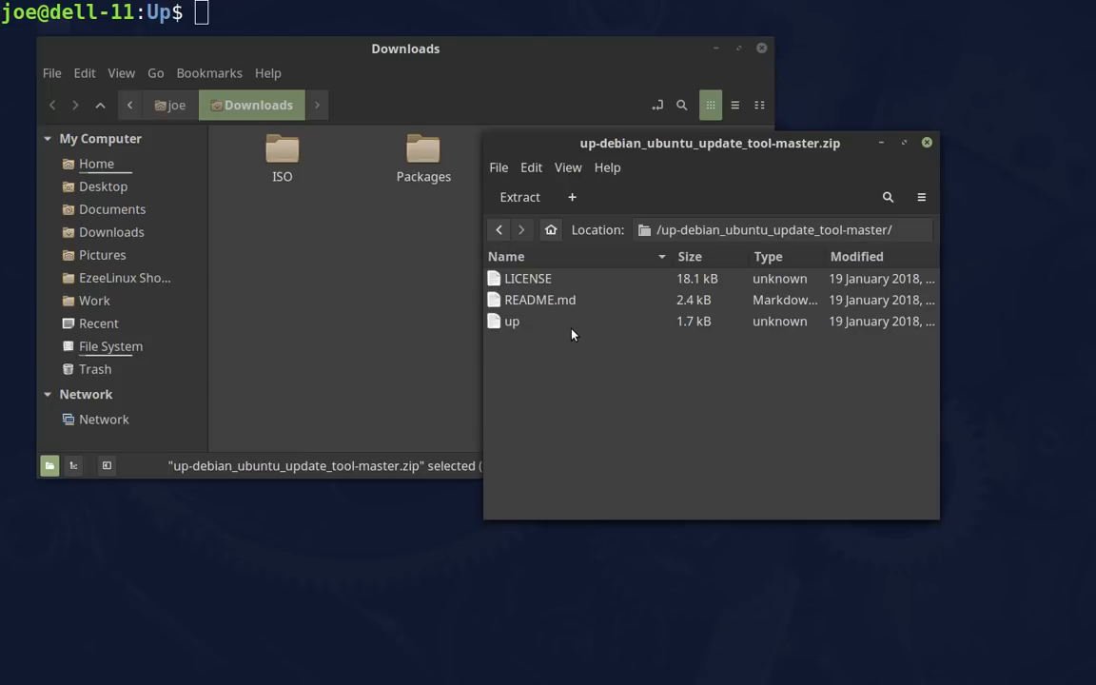
pyautogui.moveTo(538, 331)
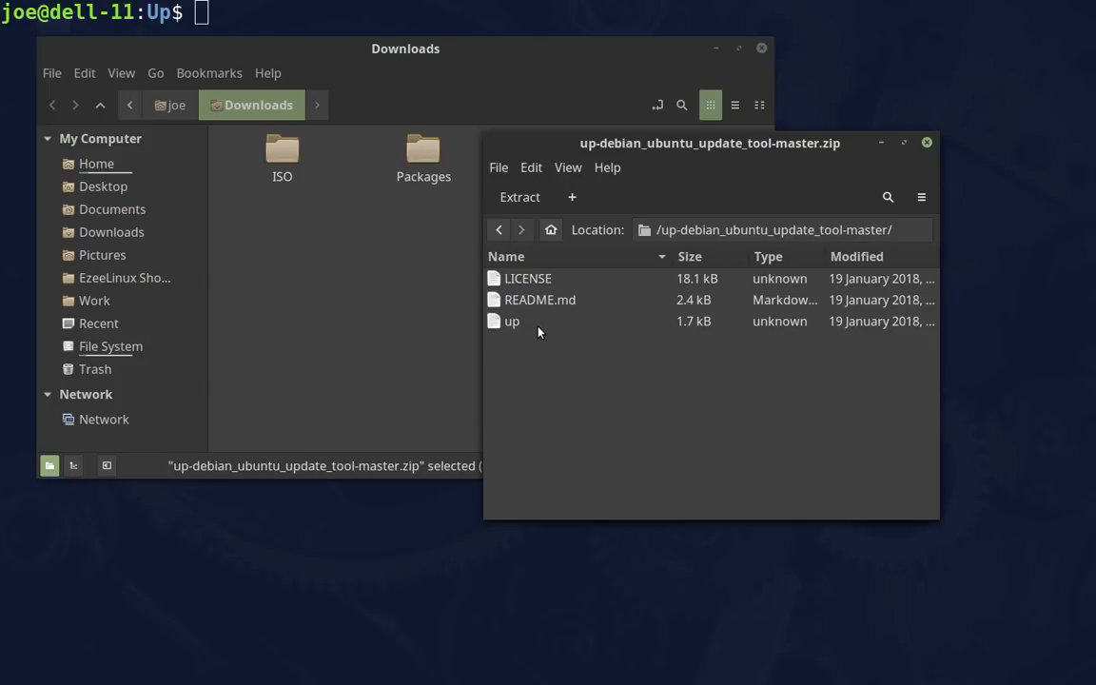
pyautogui.moveTo(563, 281)
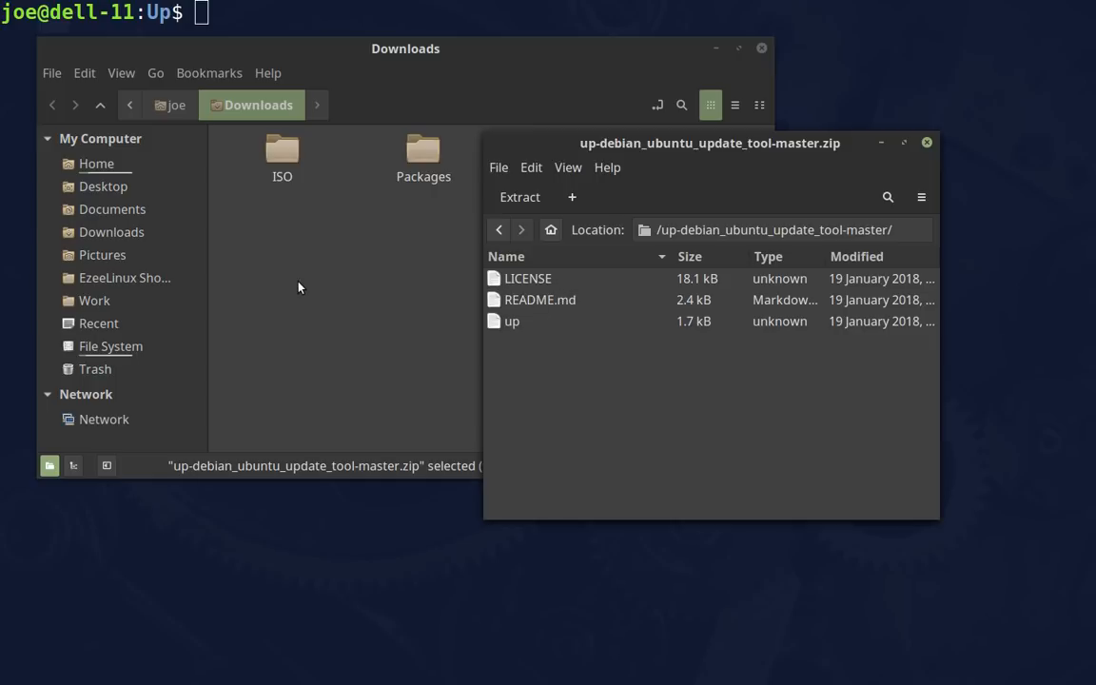
pyautogui.moveTo(308, 282)
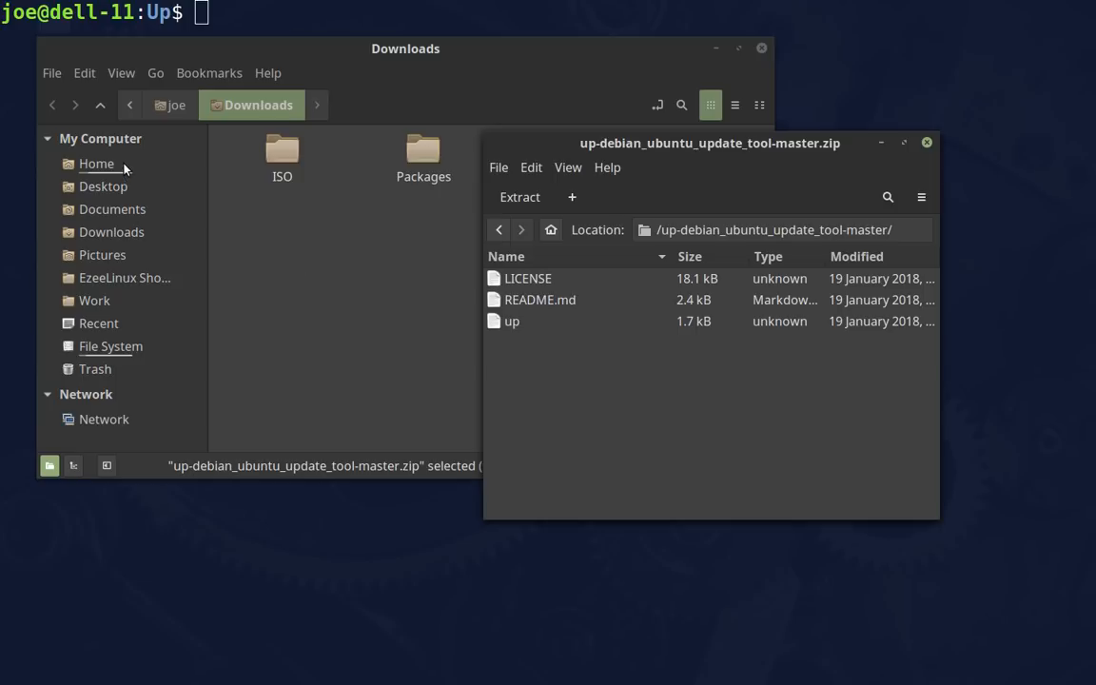
pyautogui.moveTo(126, 188)
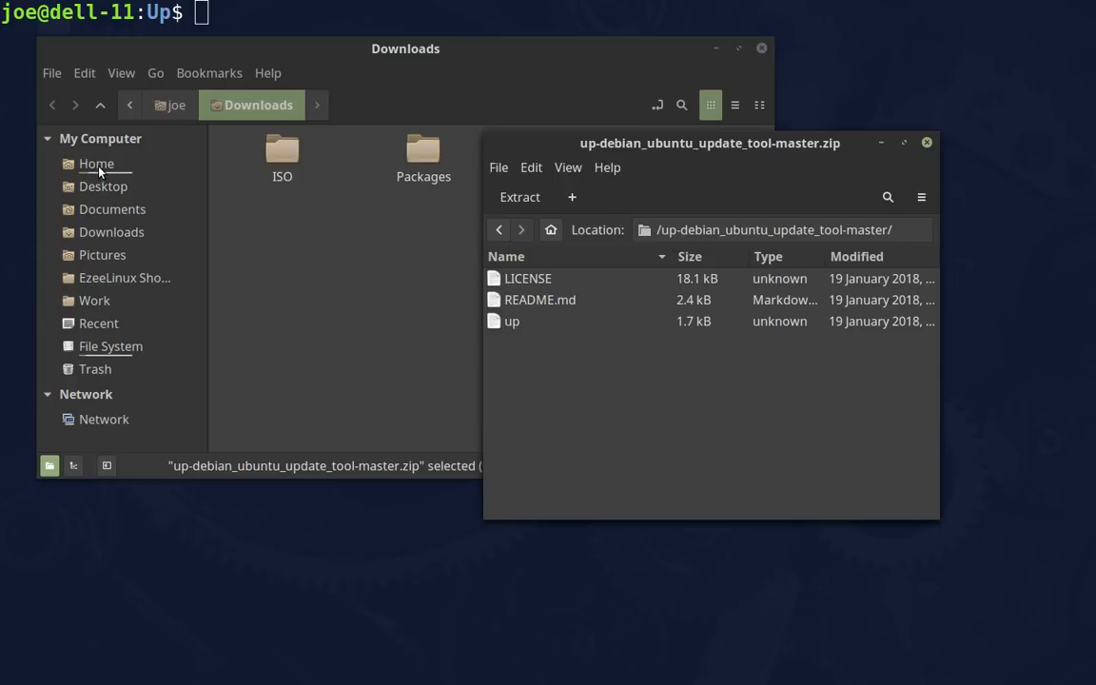
# Go to the Home folder in Nemo, where bin and Downloads are listed
pyautogui.click(95, 163)
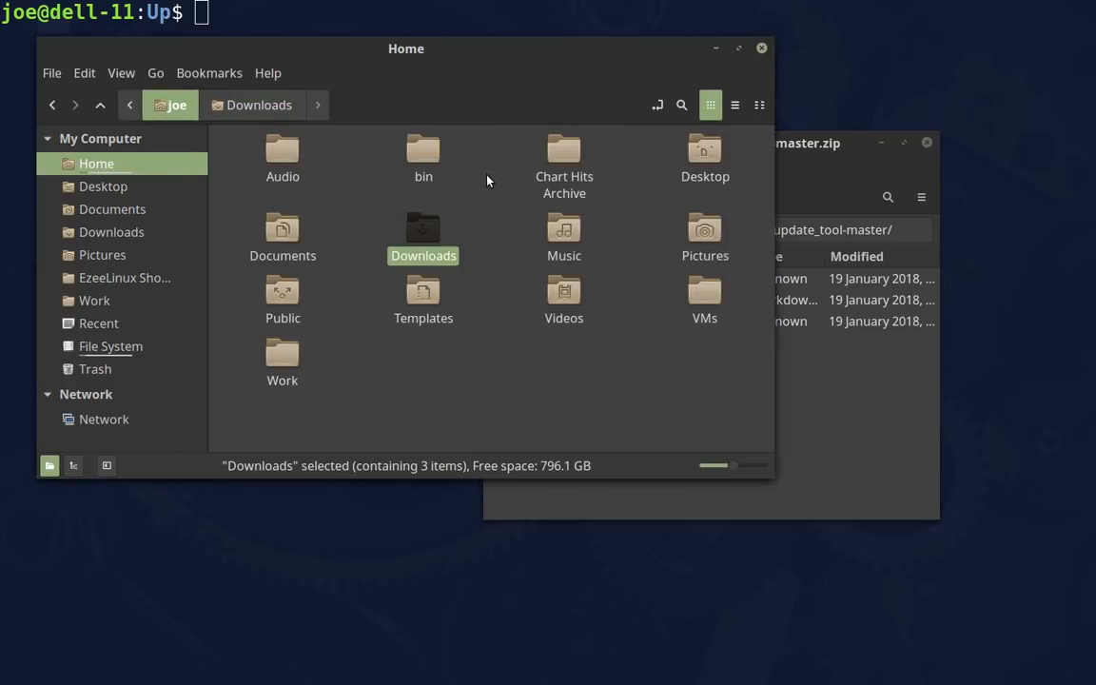
pyautogui.moveTo(422, 156)
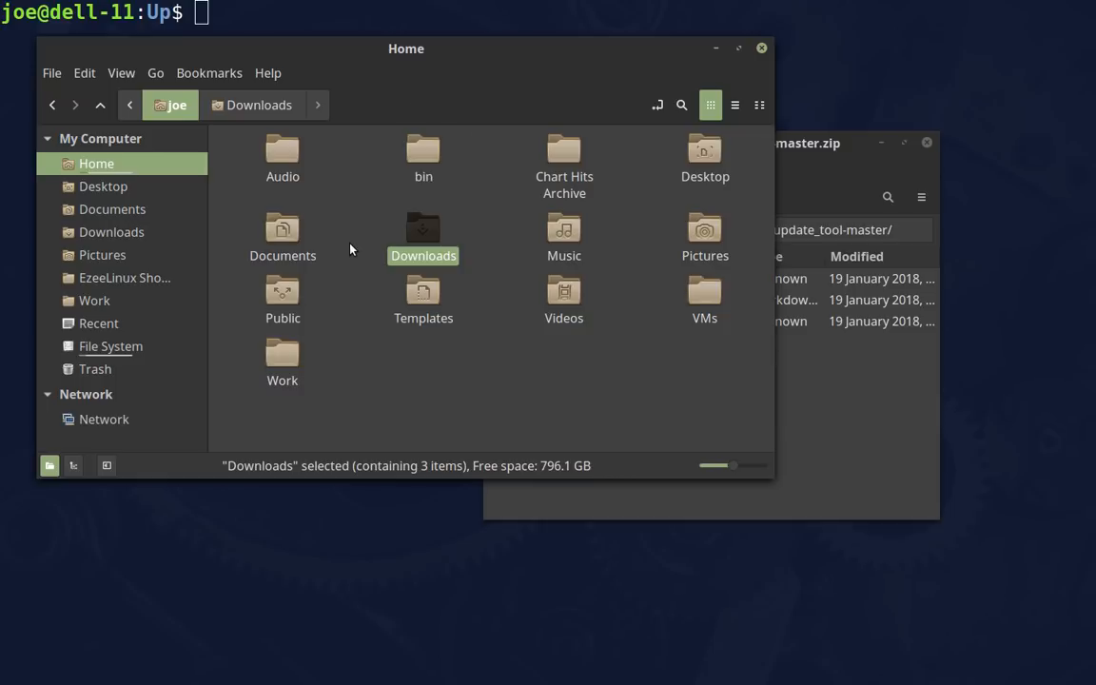
pyautogui.moveTo(347, 225)
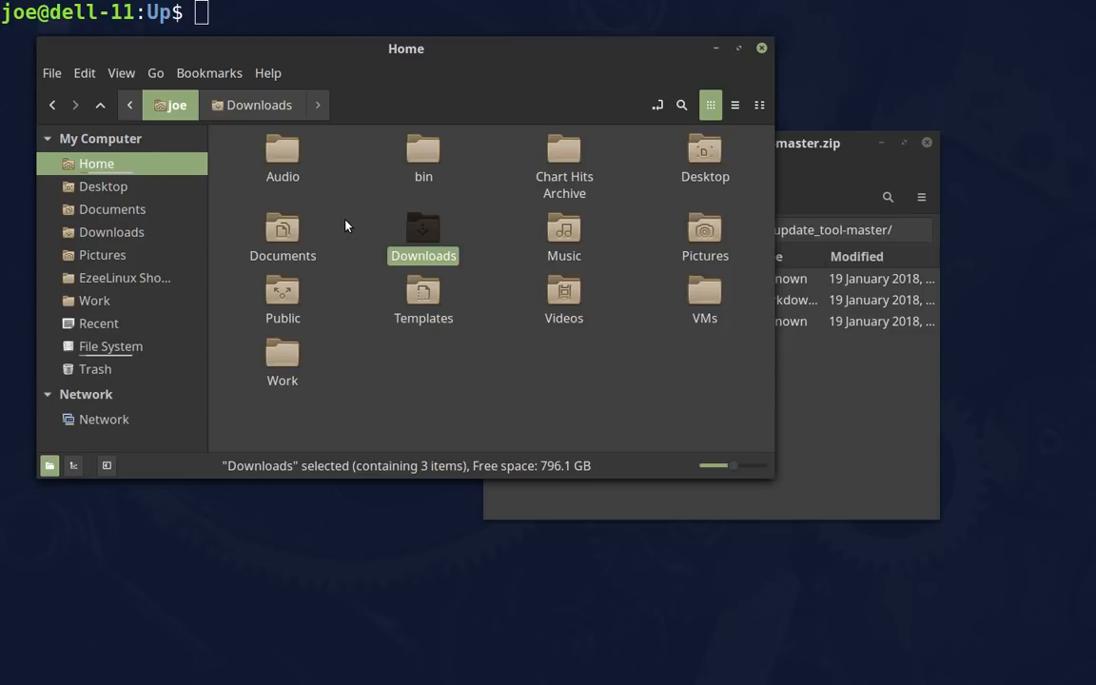
pyautogui.moveTo(358, 206)
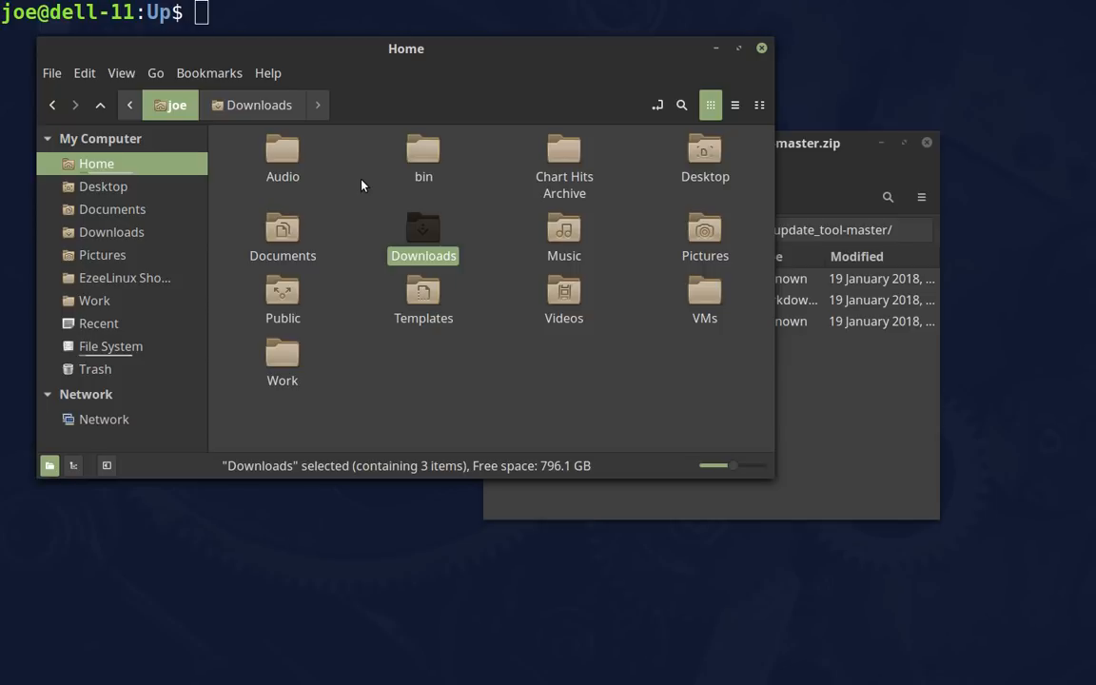
pyautogui.moveTo(456, 202)
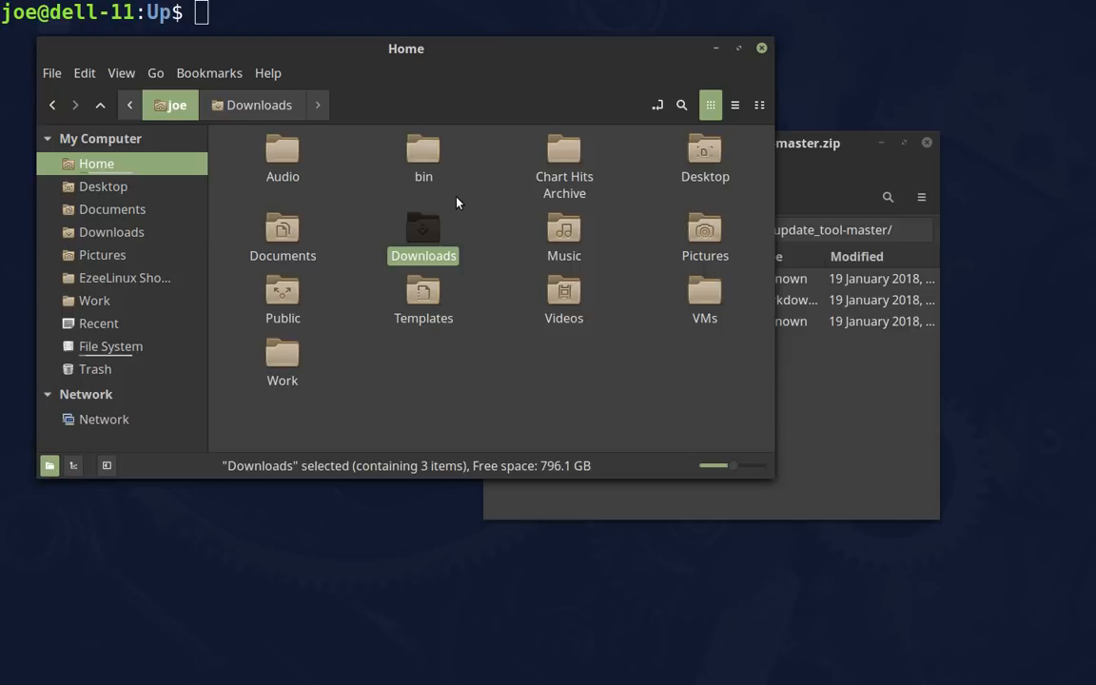
pyautogui.moveTo(476, 202)
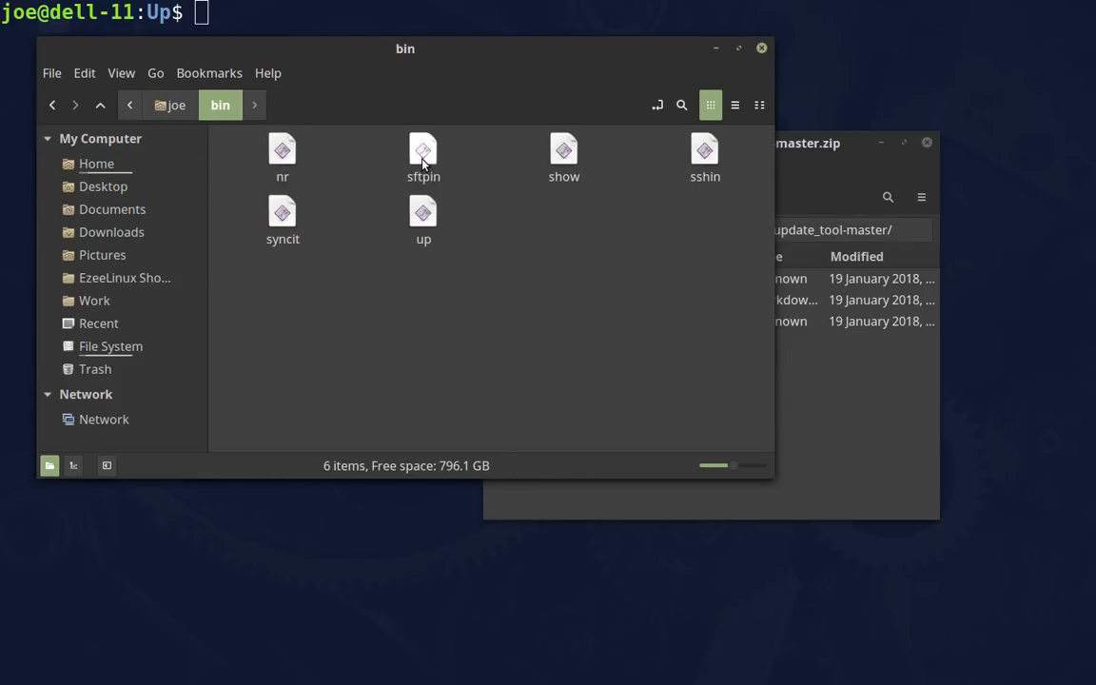
pyautogui.moveTo(529, 330)
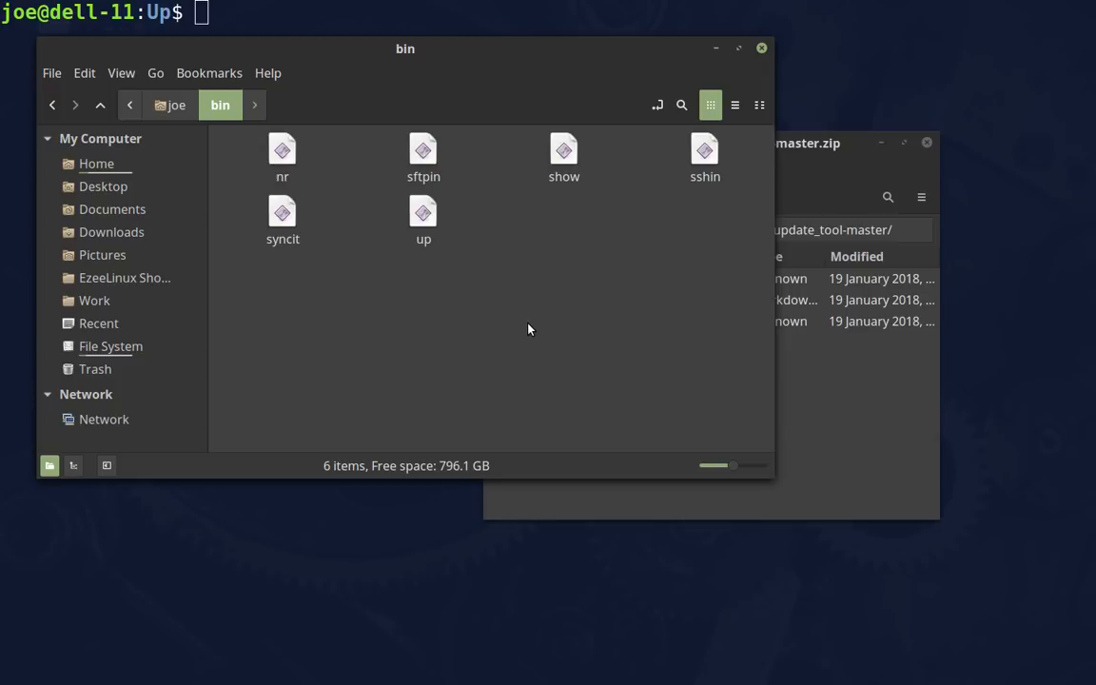
pyautogui.moveTo(868, 382)
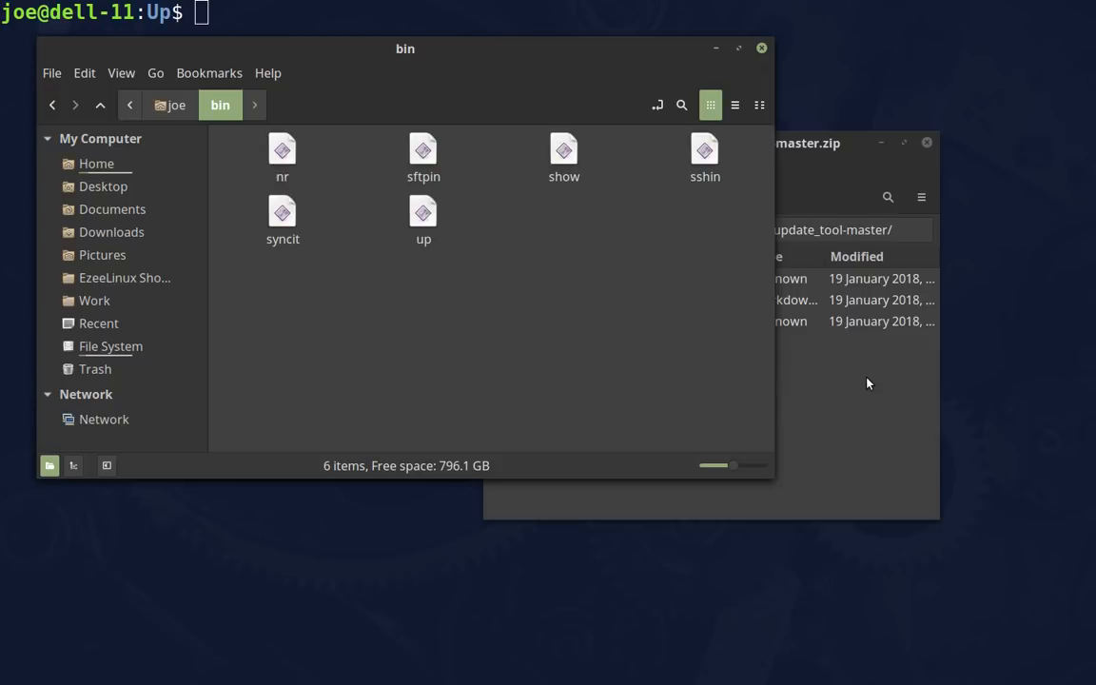
pyautogui.moveTo(561, 314)
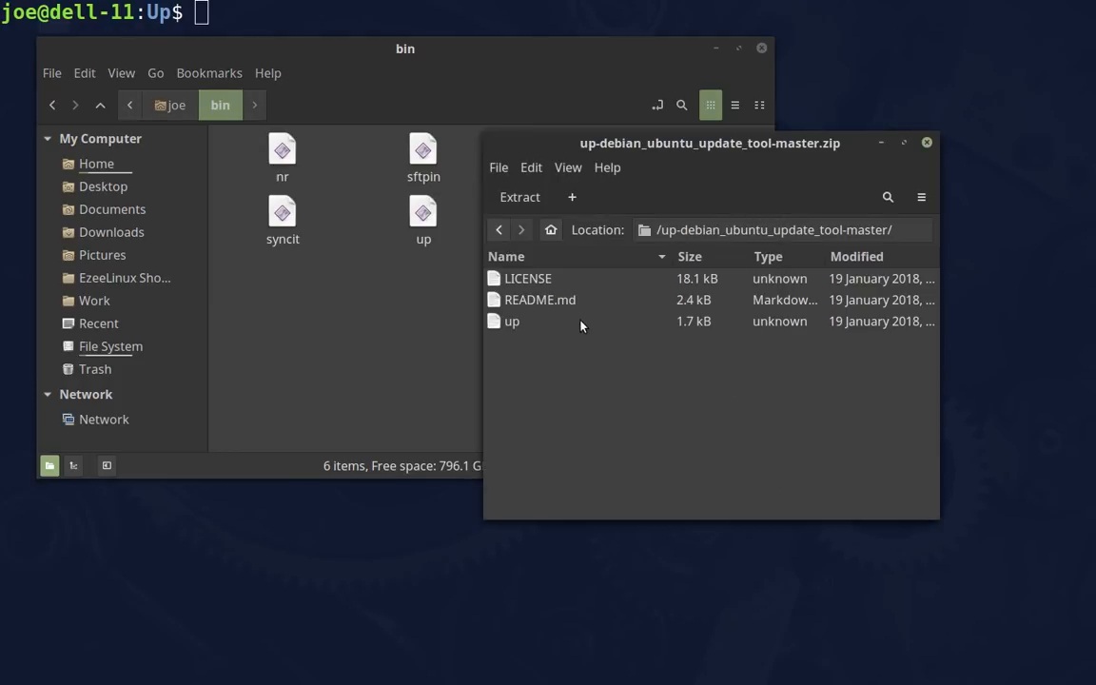
pyautogui.moveTo(575, 324)
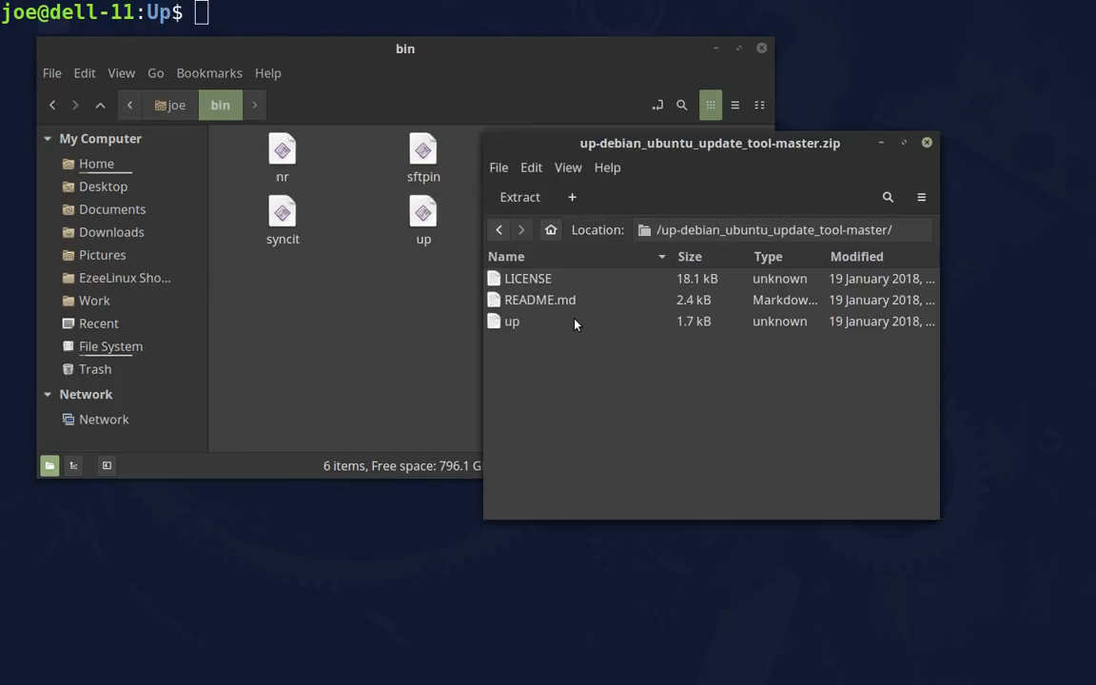
# Put the up script from the archive into bin, replacing the old copy, and close Archive Manager
pyautogui.click(512, 320)
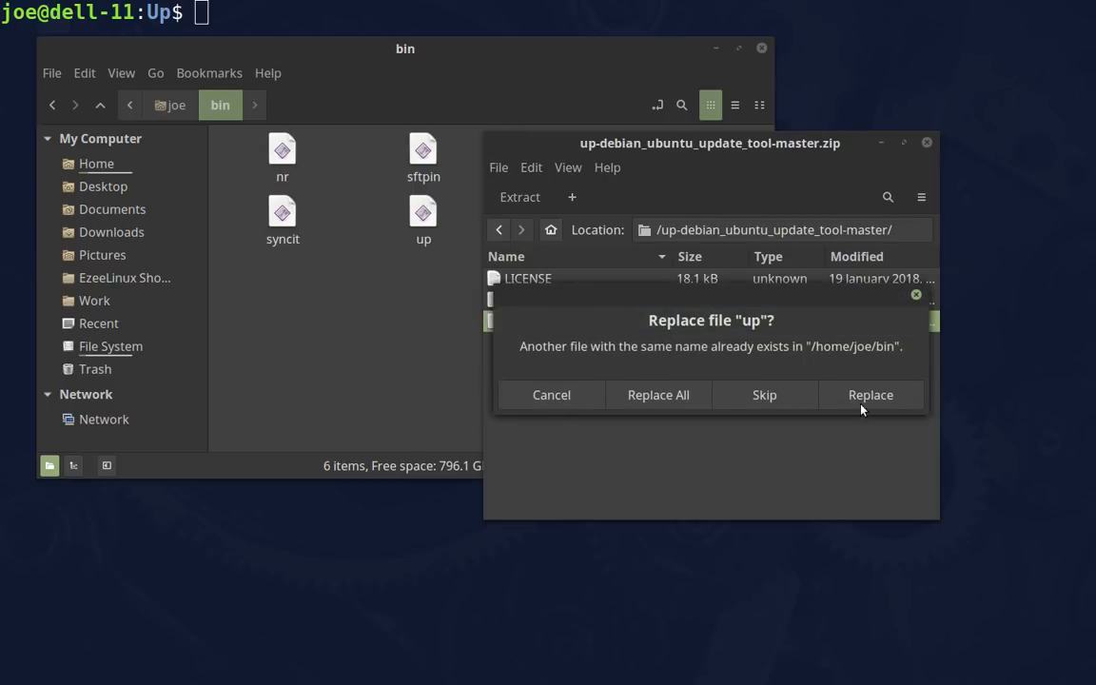
pyautogui.click(870, 394)
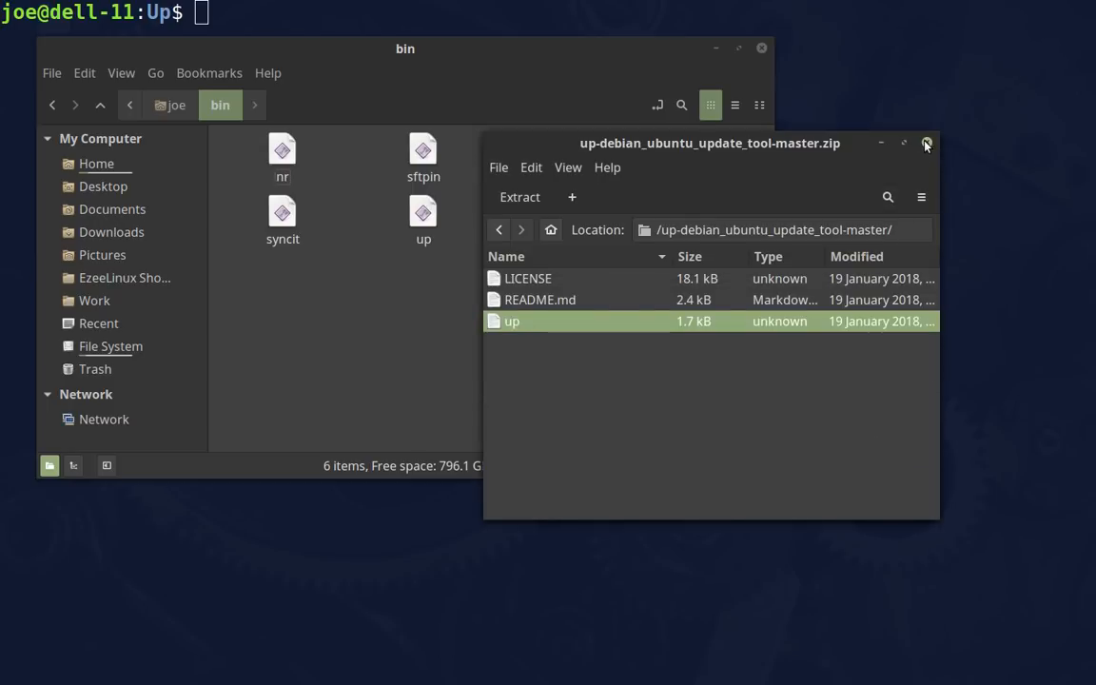
pyautogui.click(925, 143)
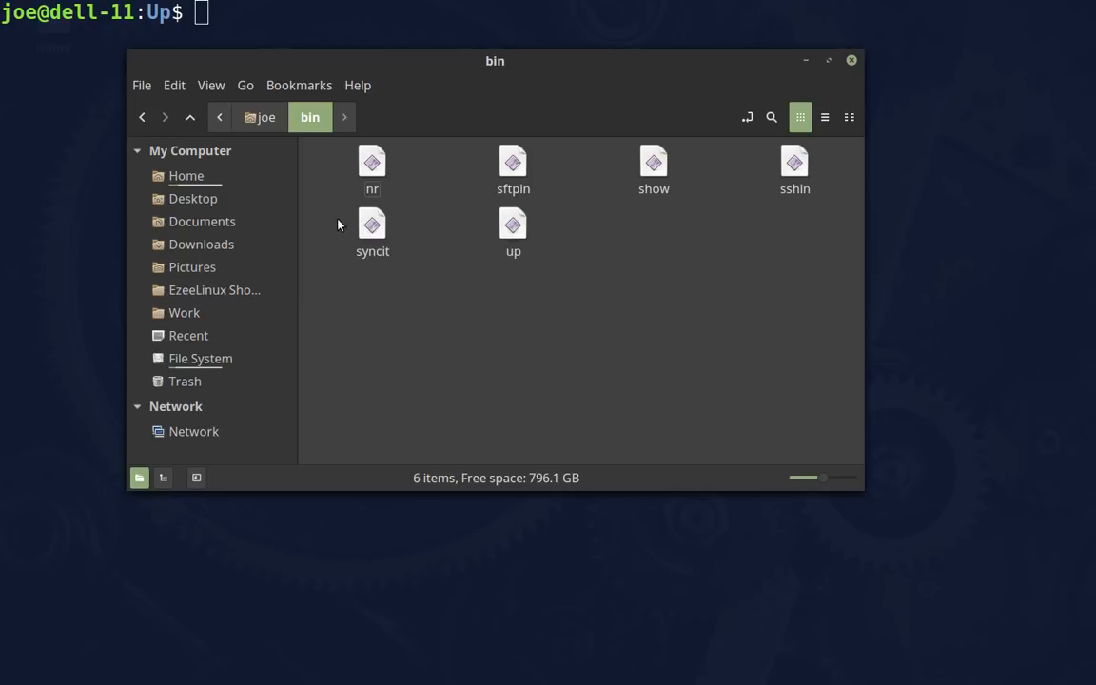
pyautogui.moveTo(514, 162)
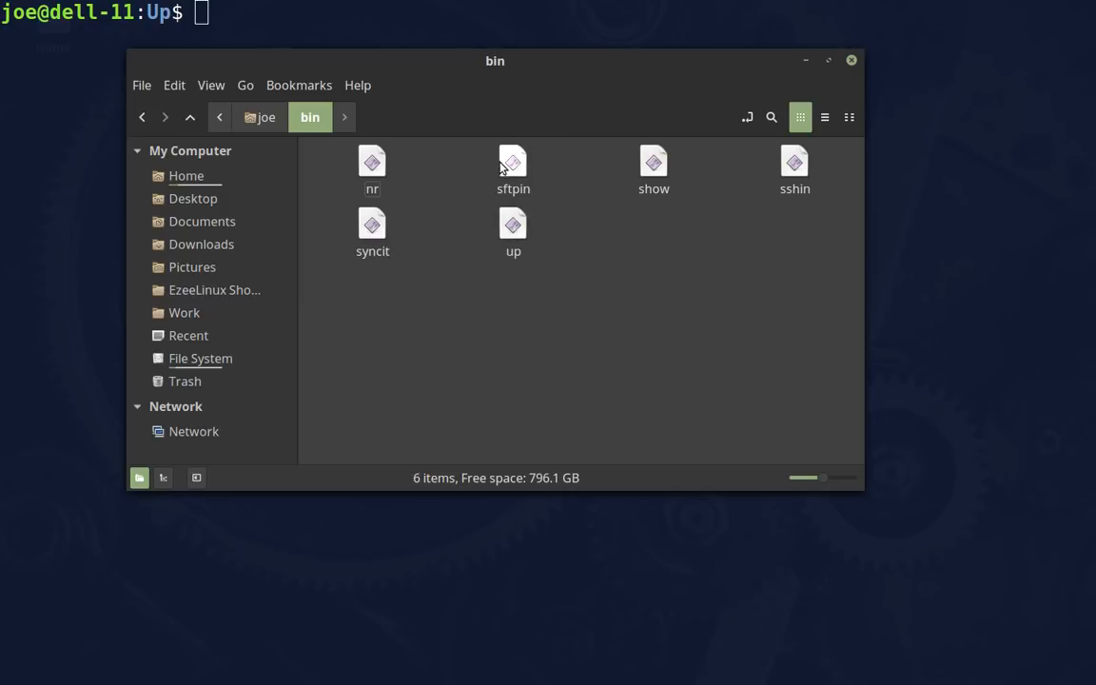
pyautogui.moveTo(460, 210)
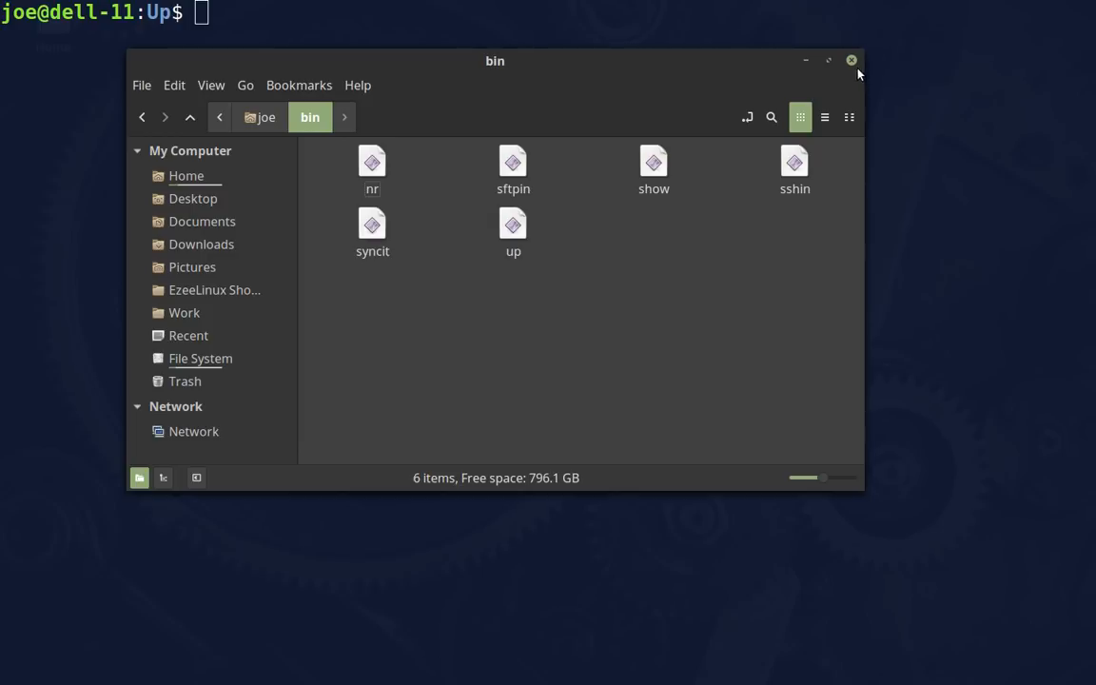
# Close Nemo and run 'up' so a full system update completes
pyautogui.click(850, 59)
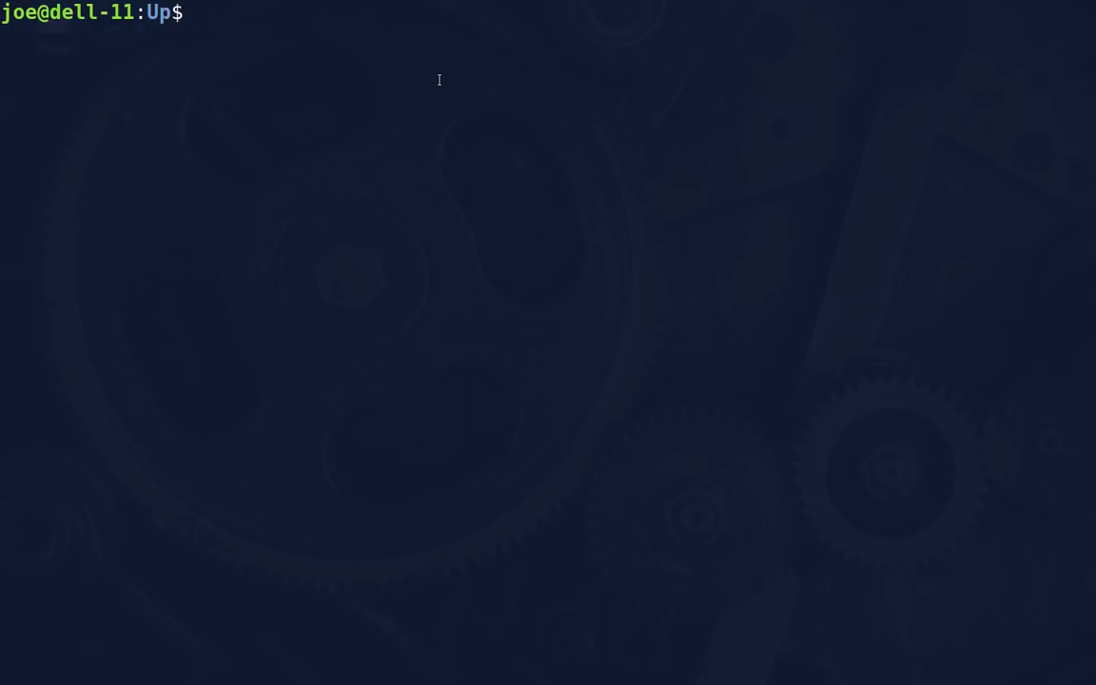
pyautogui.write('up')
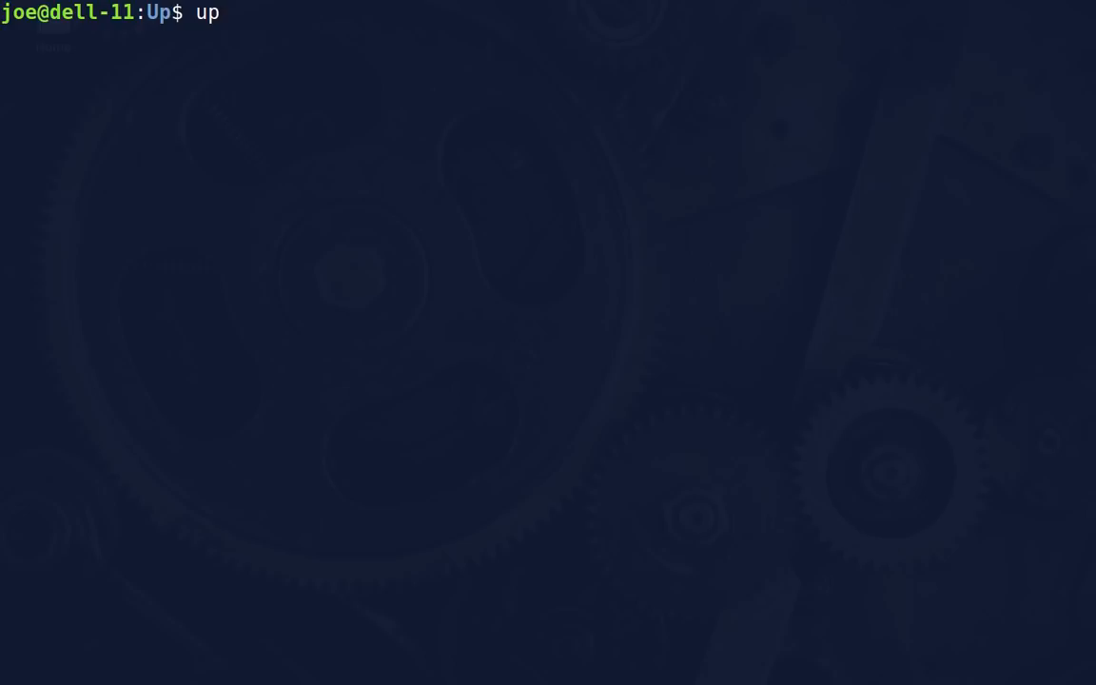
pyautogui.press('Return')
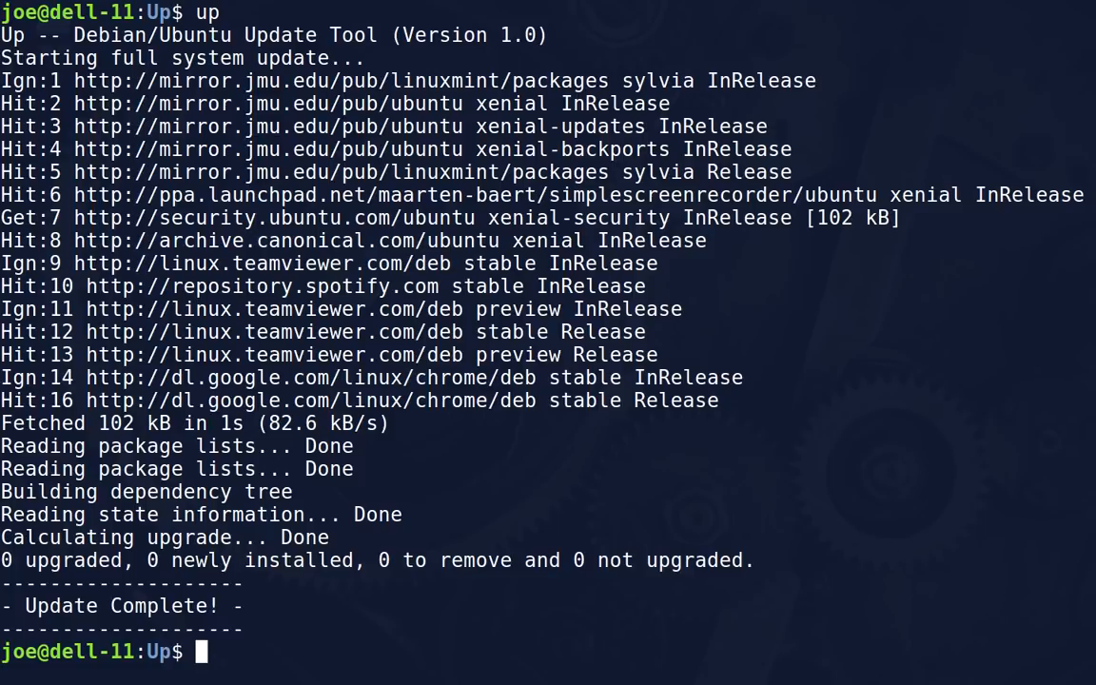
# Run 'up --clean' to update, remove orphaned packages and clean the cache
pyautogui.write('up')
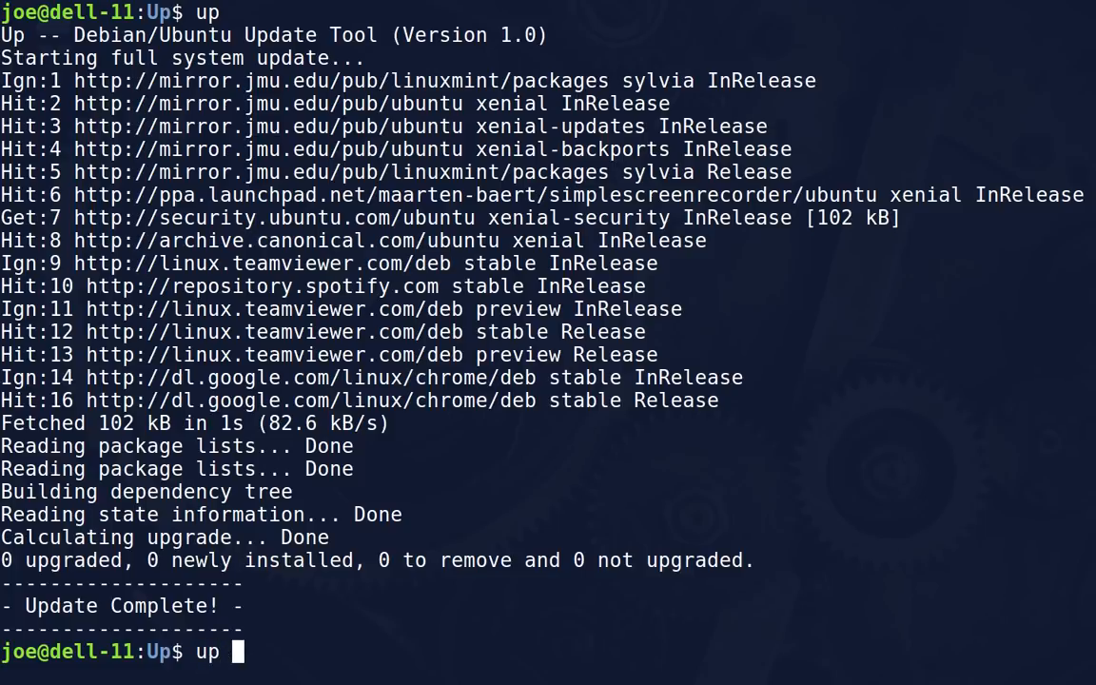
pyautogui.write('--clea')
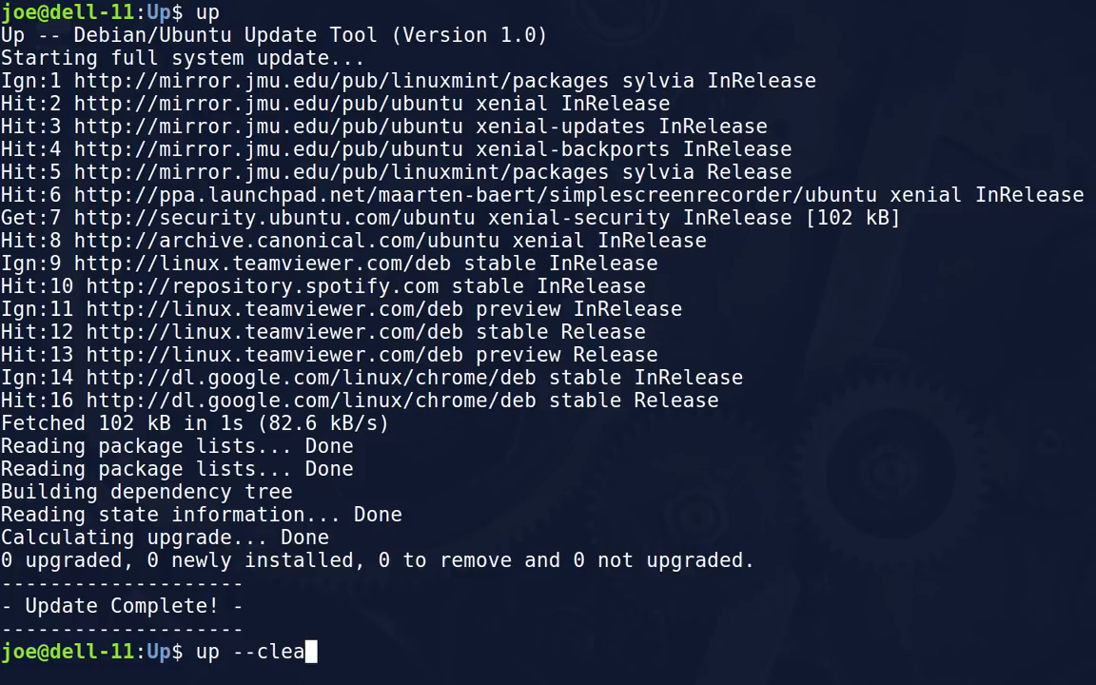
pyautogui.write('n')
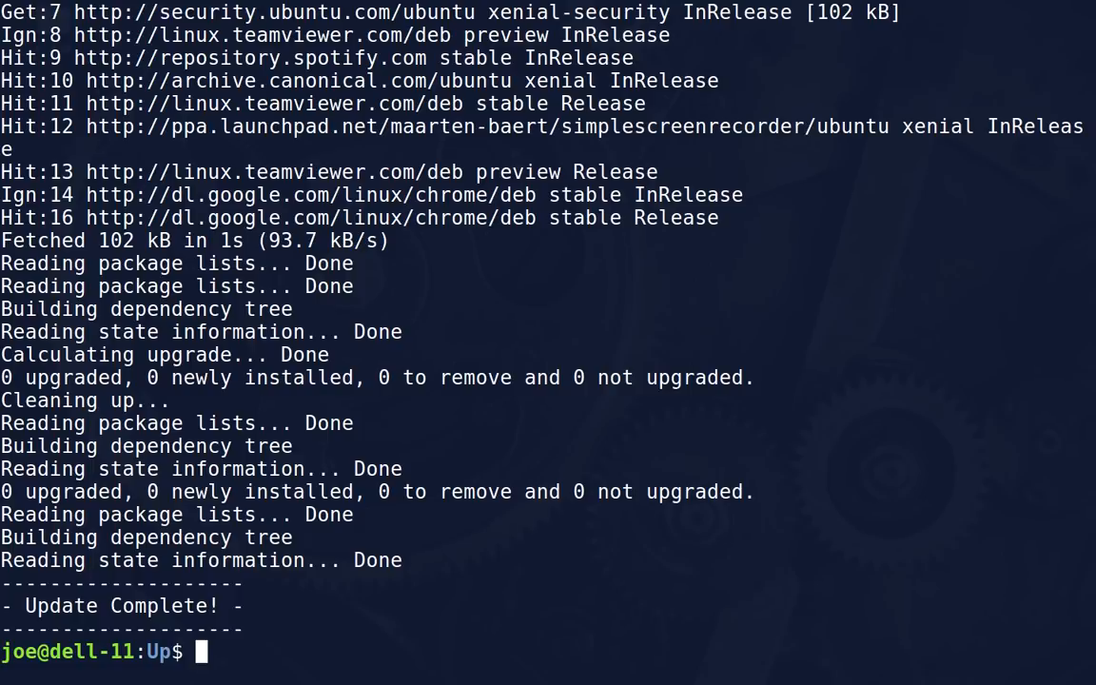
# Run 'up --help', bringing the up script's source up in the terminal
pyautogui.write('up --')
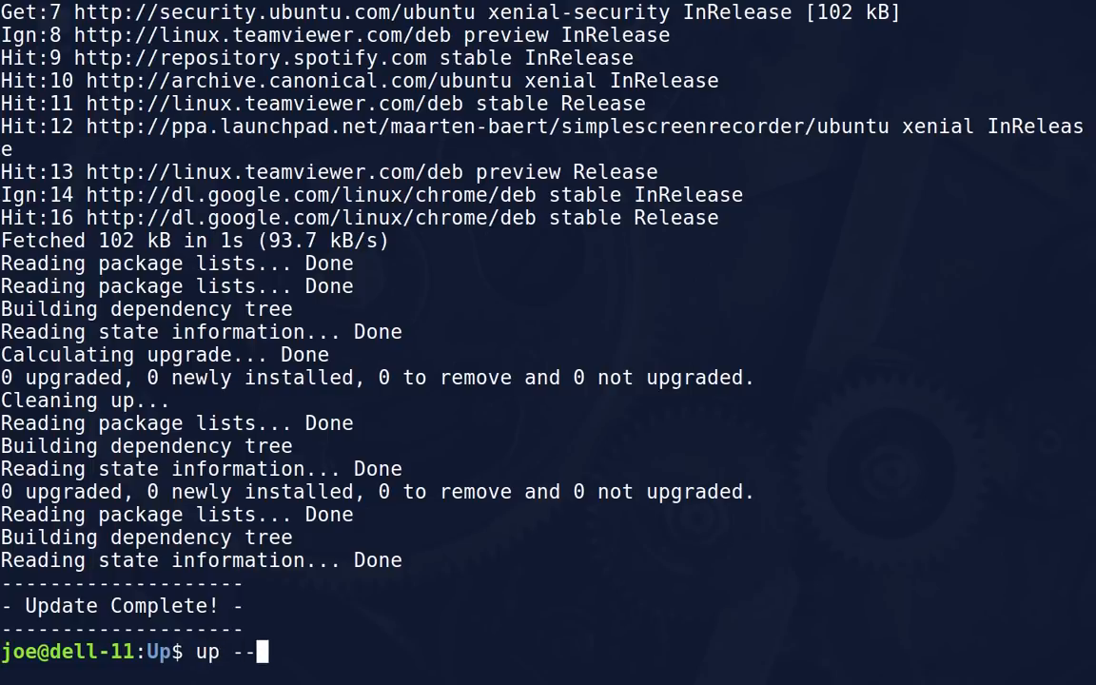
pyautogui.write('help')
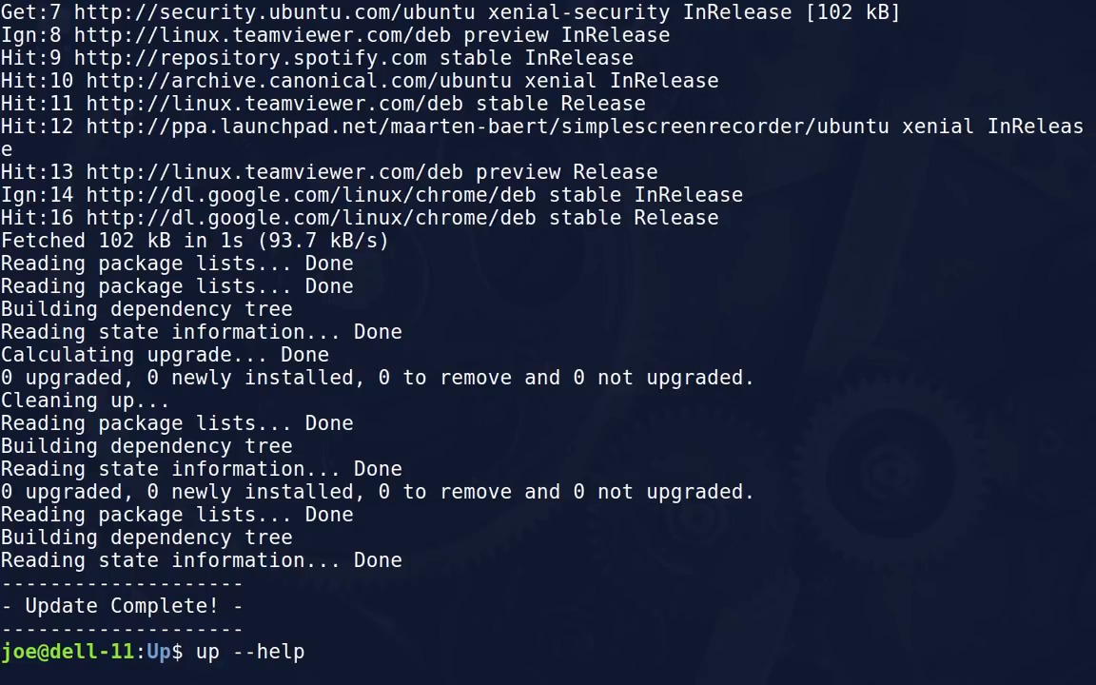
pyautogui.press('Return')
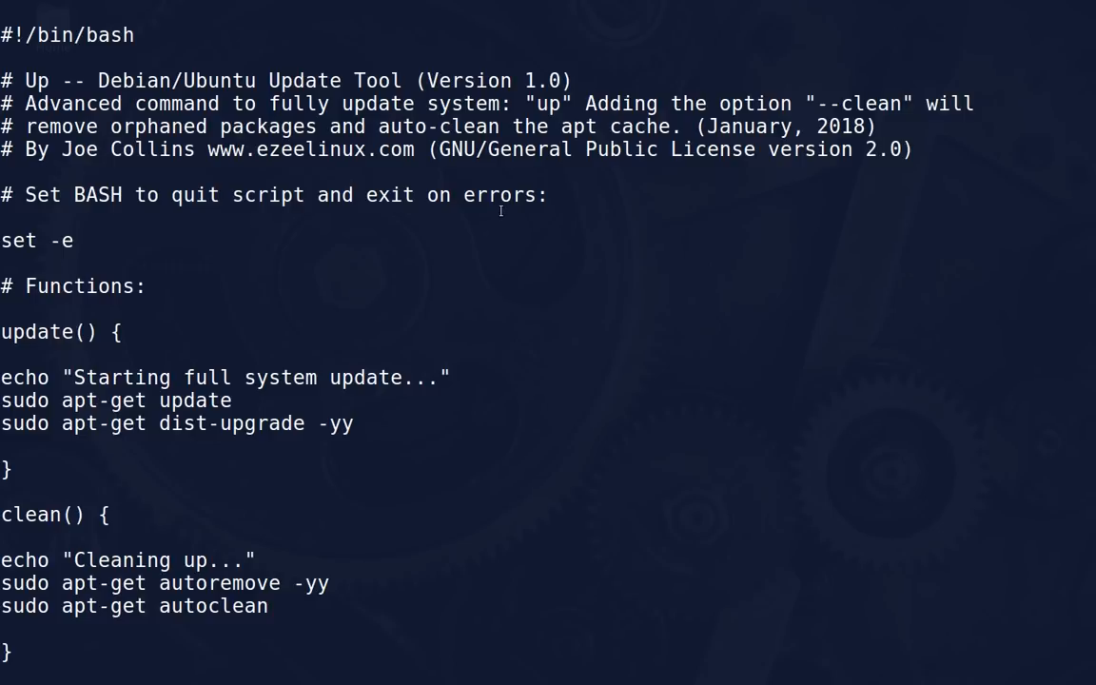
pyautogui.moveTo(114, 246)
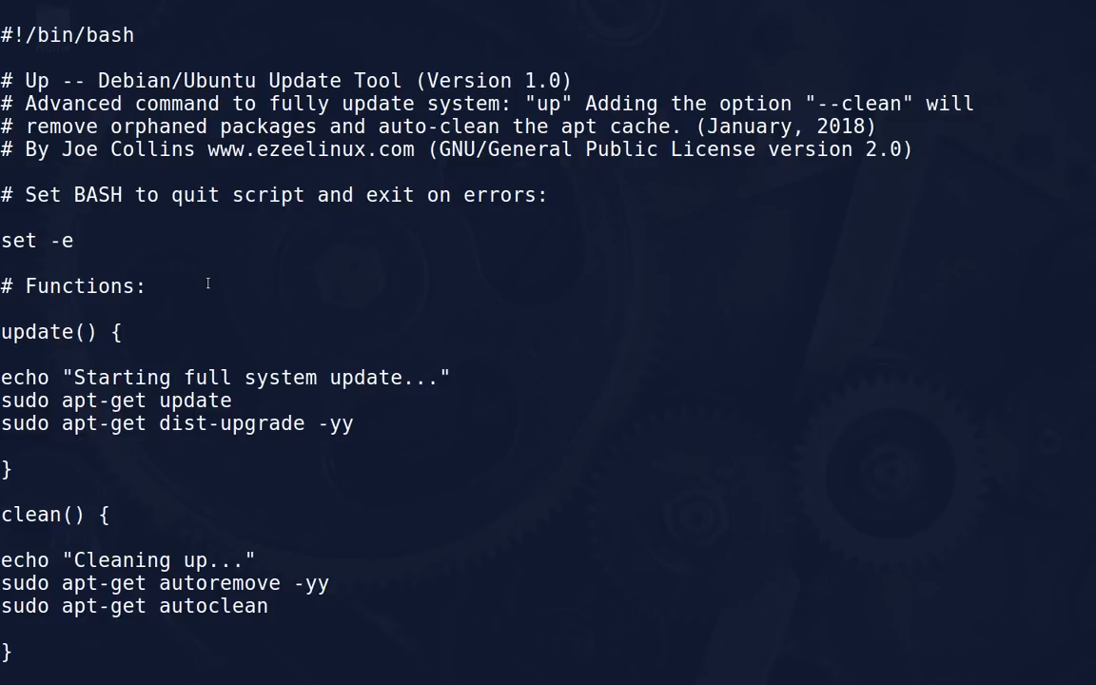
# Scroll the script down to the leave function and the up-help _EOF_ help text
pyautogui.scroll(-3)
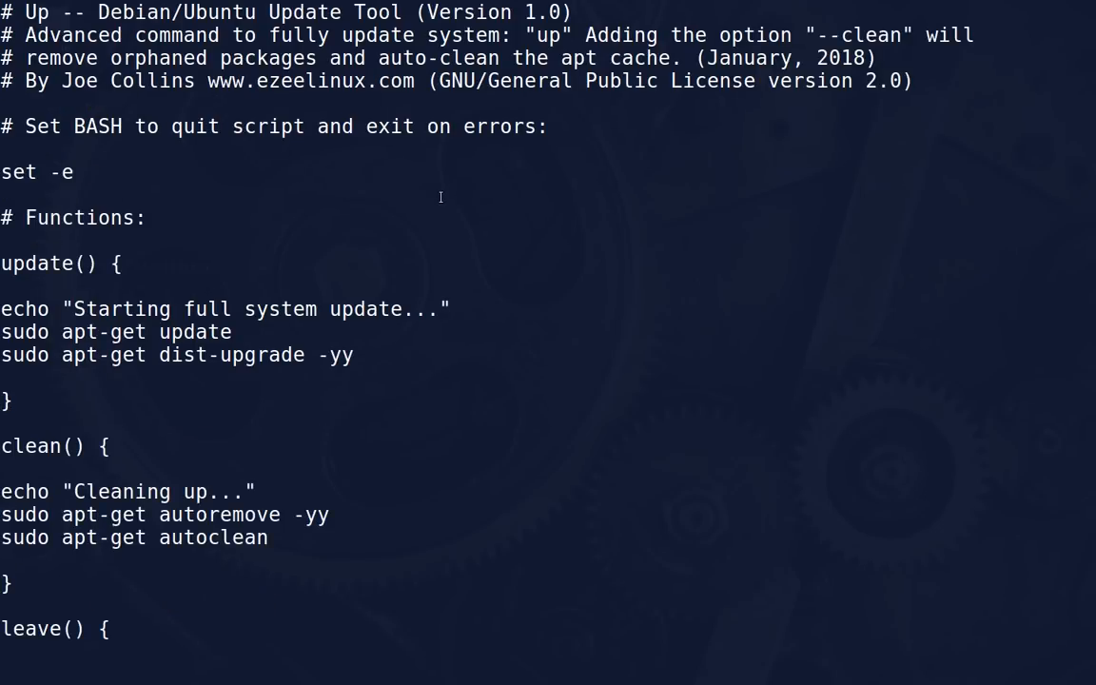
pyautogui.moveTo(453, 181)
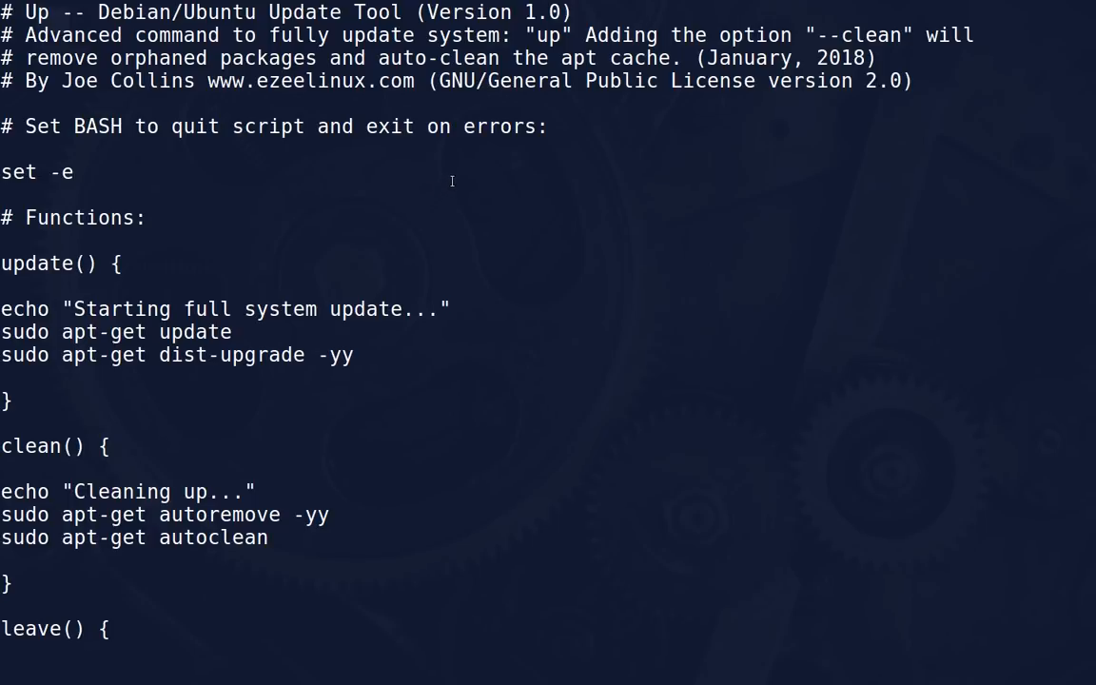
pyautogui.scroll(-3)
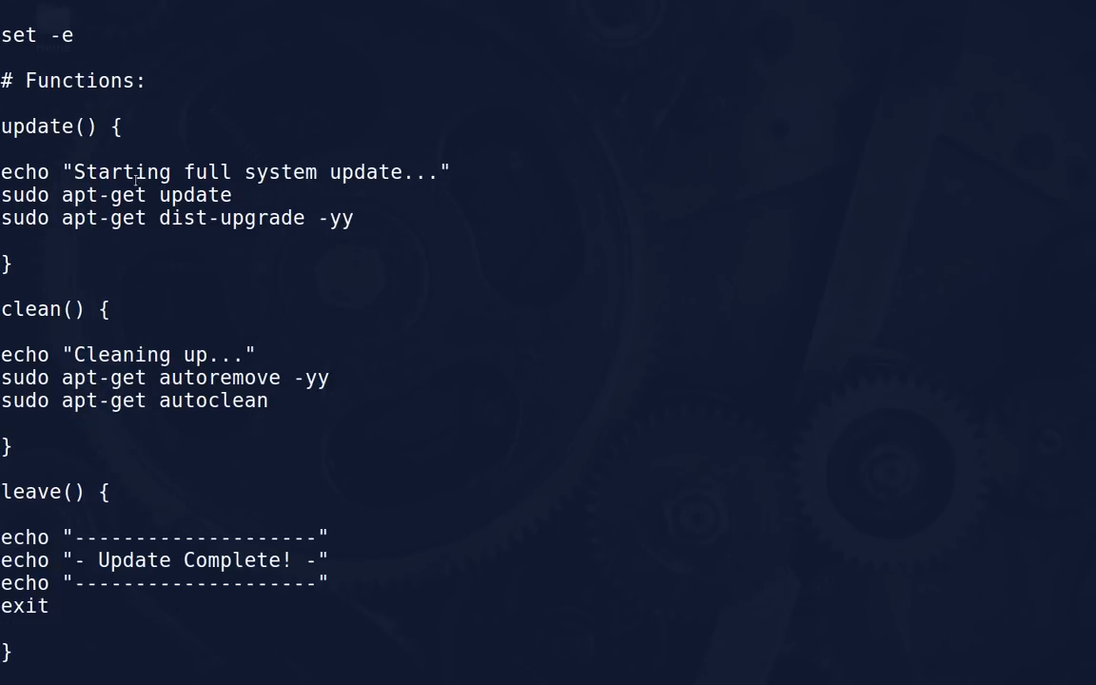
pyautogui.moveTo(240, 233)
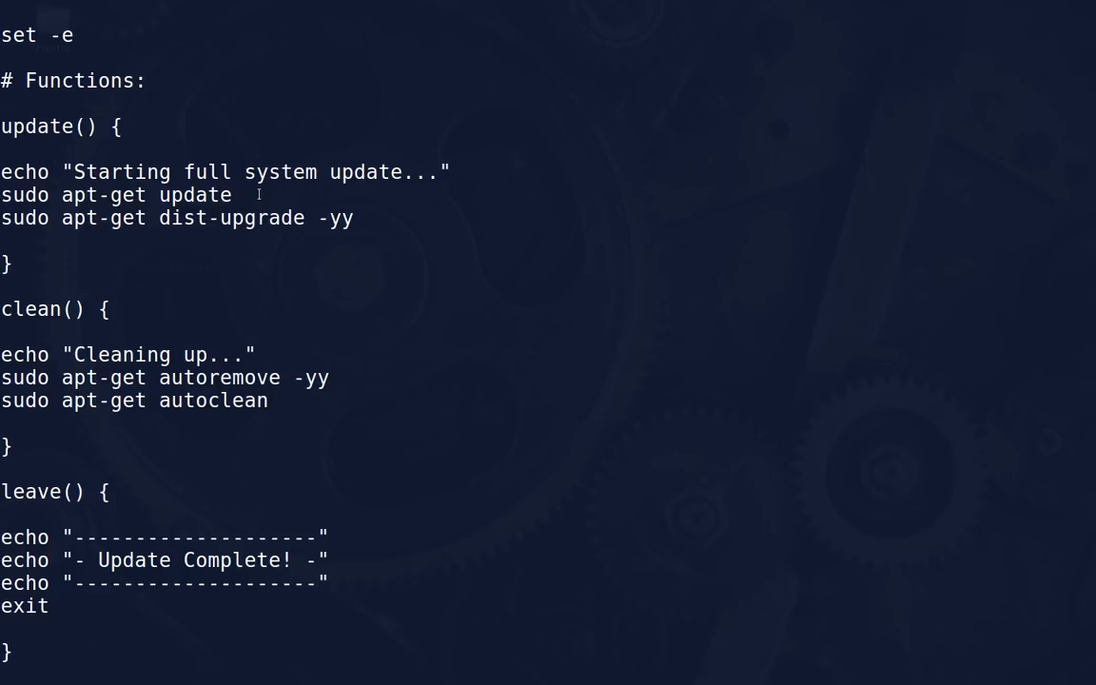
pyautogui.moveTo(236, 261)
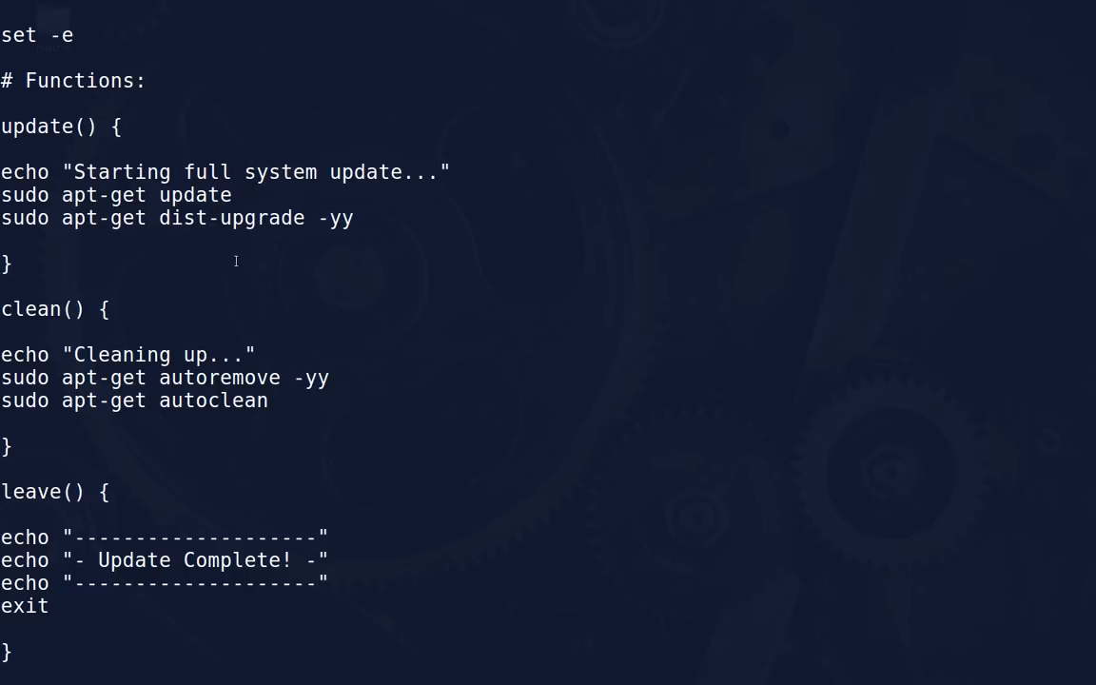
pyautogui.moveTo(295, 228)
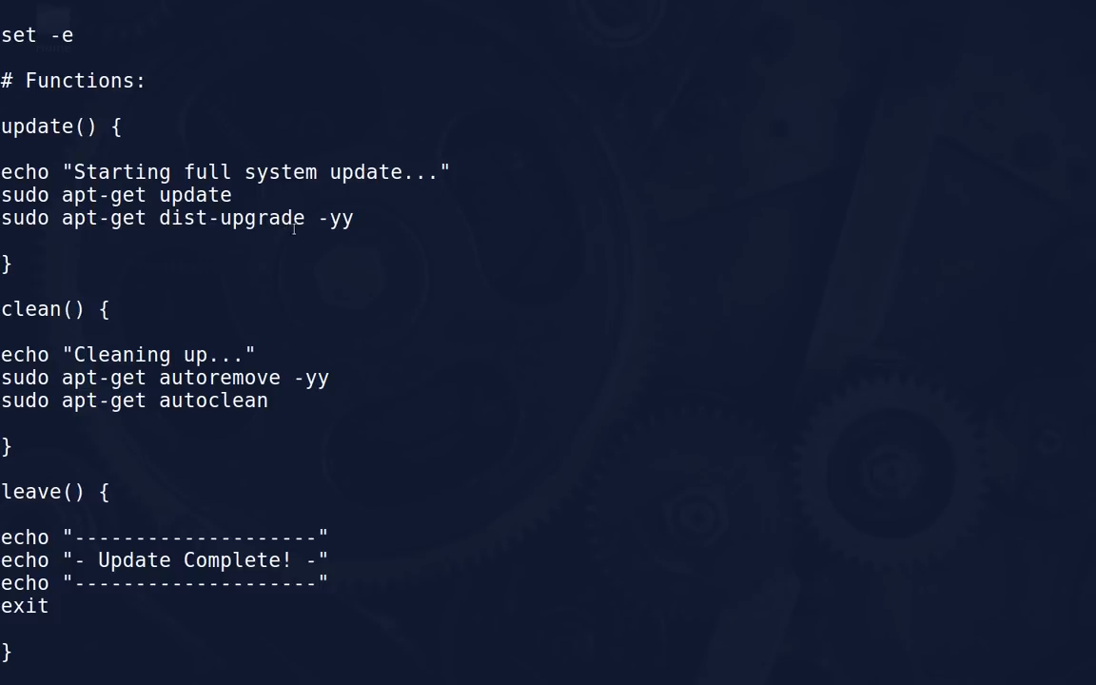
pyautogui.moveTo(400, 221)
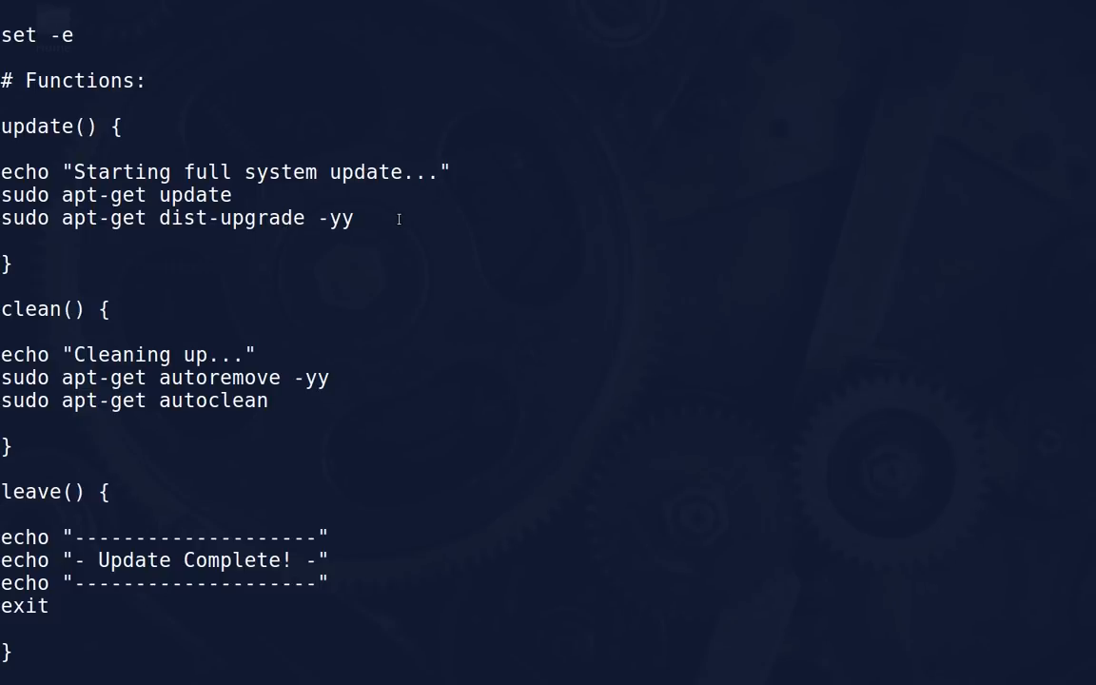
pyautogui.scroll(-3)
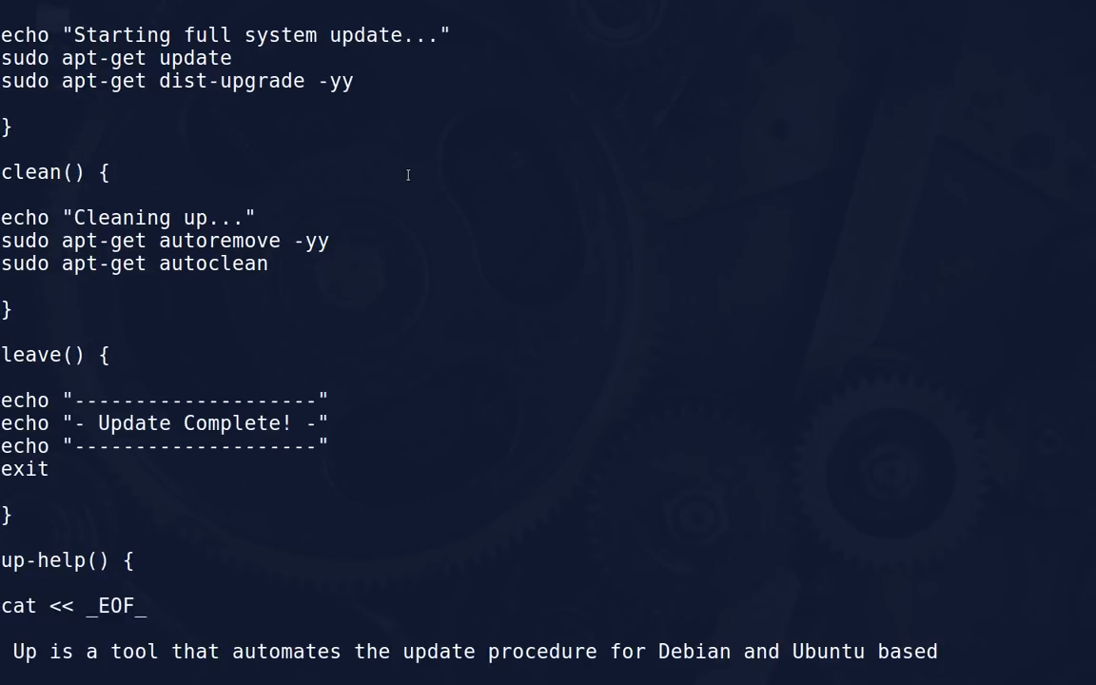
pyautogui.scroll(-3)
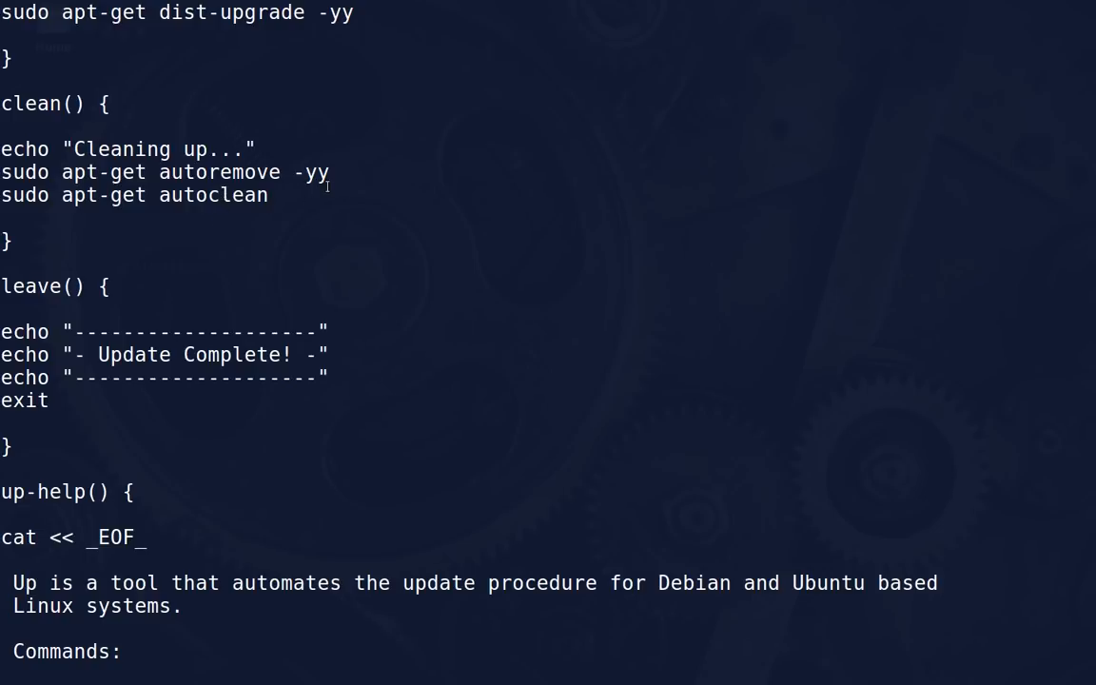
pyautogui.scroll(-3)
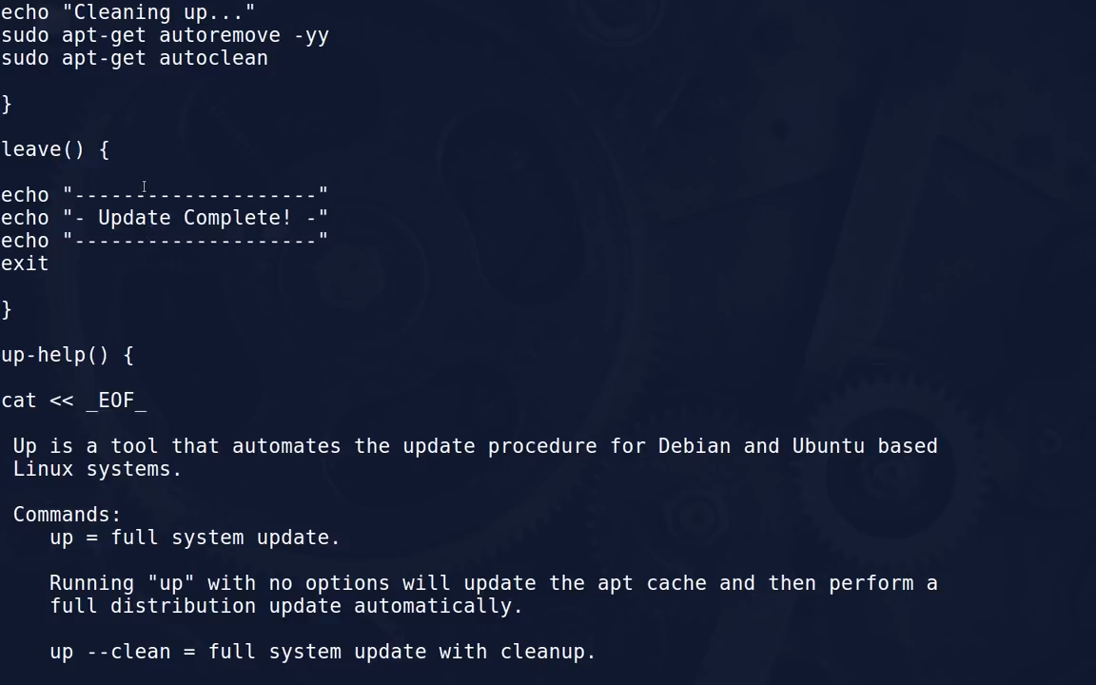
pyautogui.moveTo(169, 286)
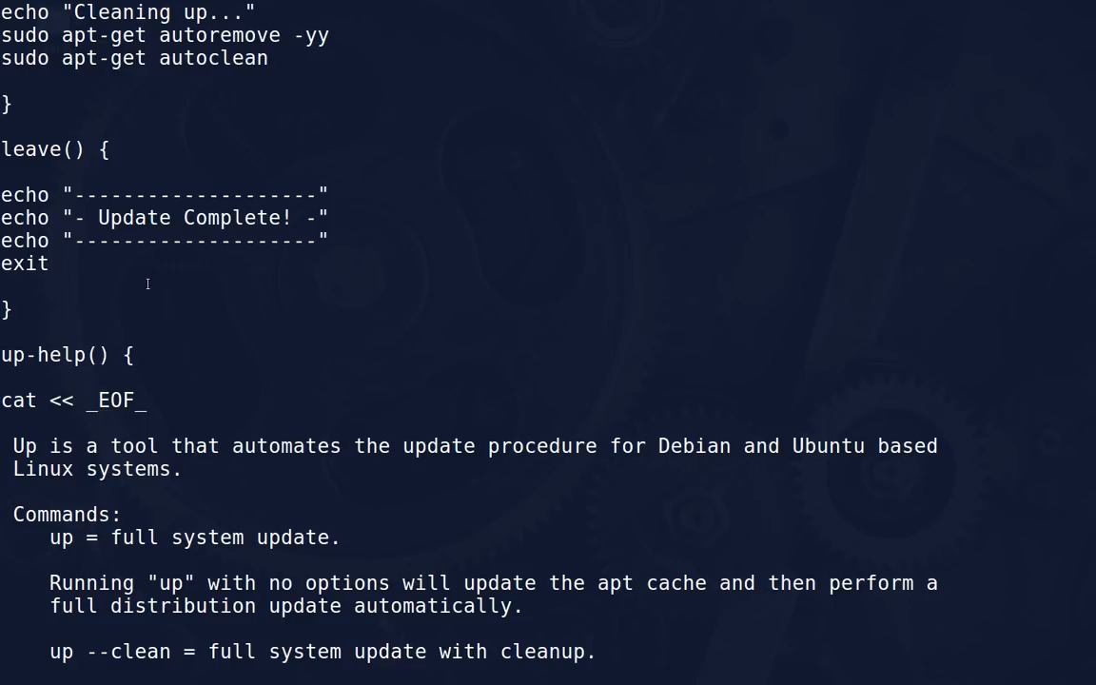
pyautogui.moveTo(194, 233)
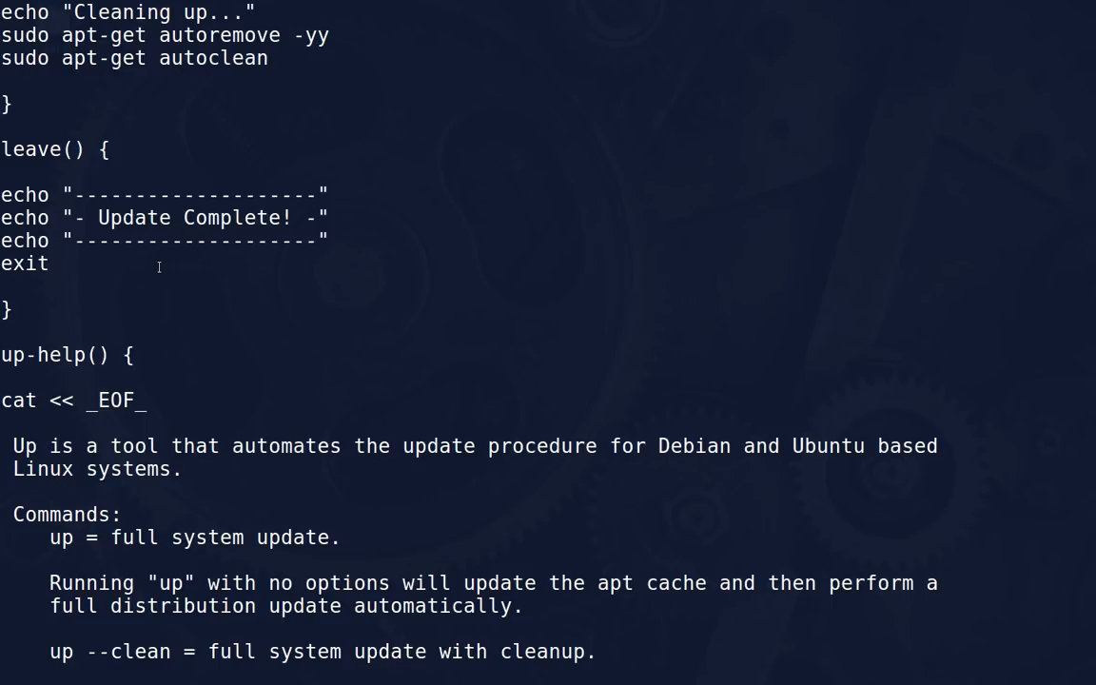
pyautogui.scroll(-3)
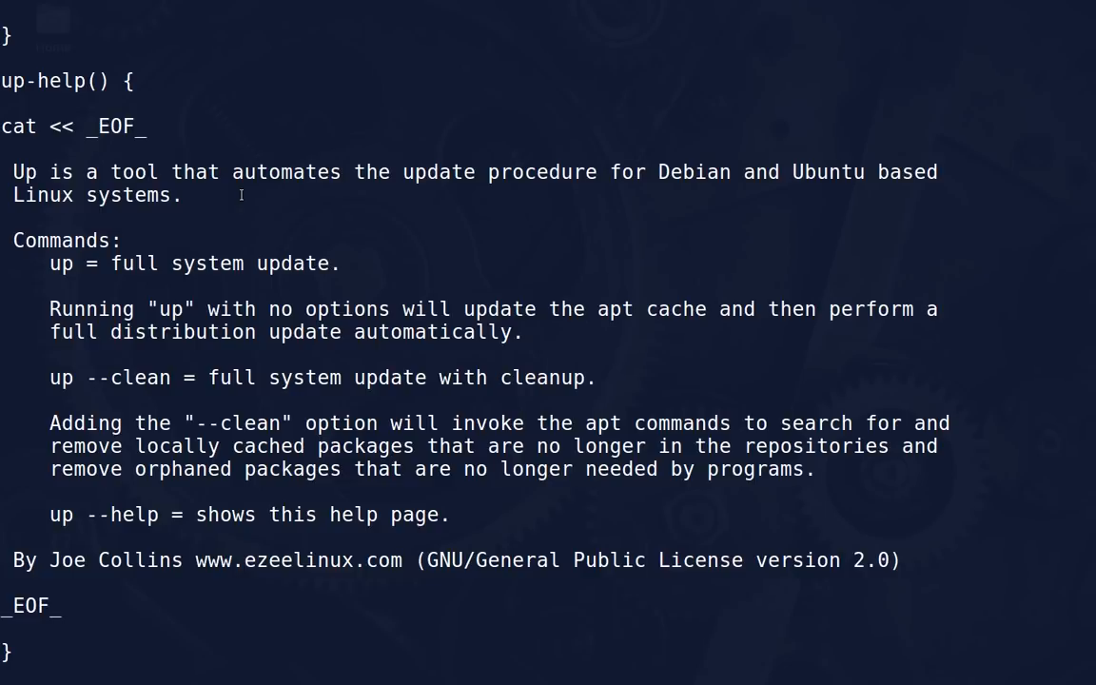
# Scroll down to the '# Execution.' section handling --clean, --help and invalid arguments
pyautogui.scroll(-3)
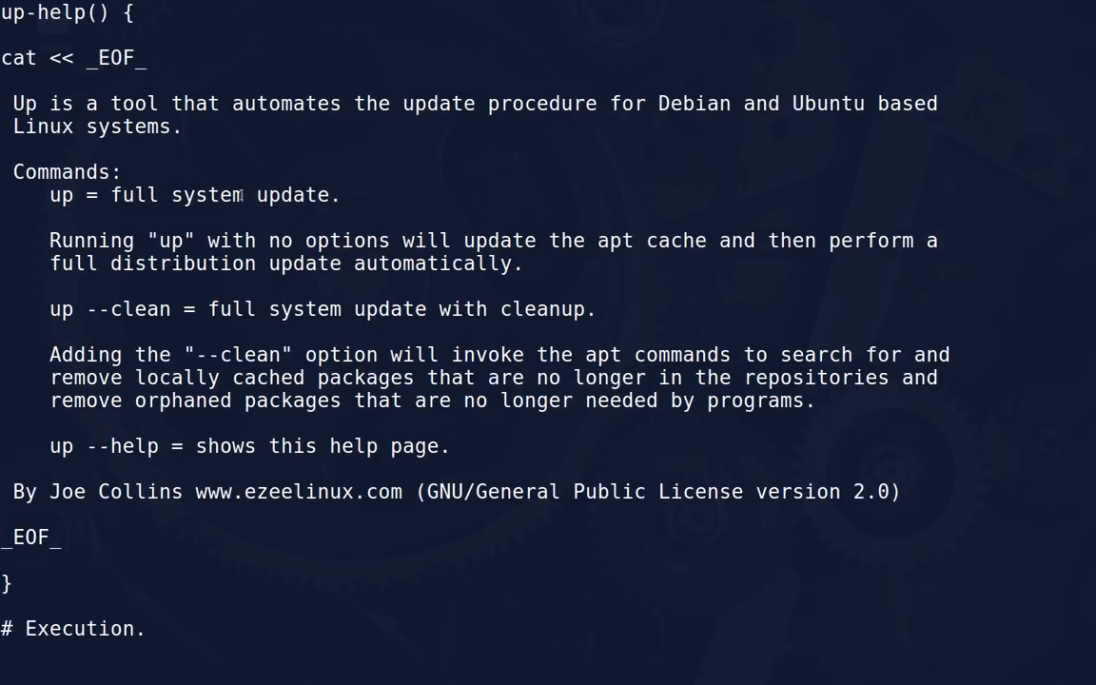
pyautogui.scroll(-3)
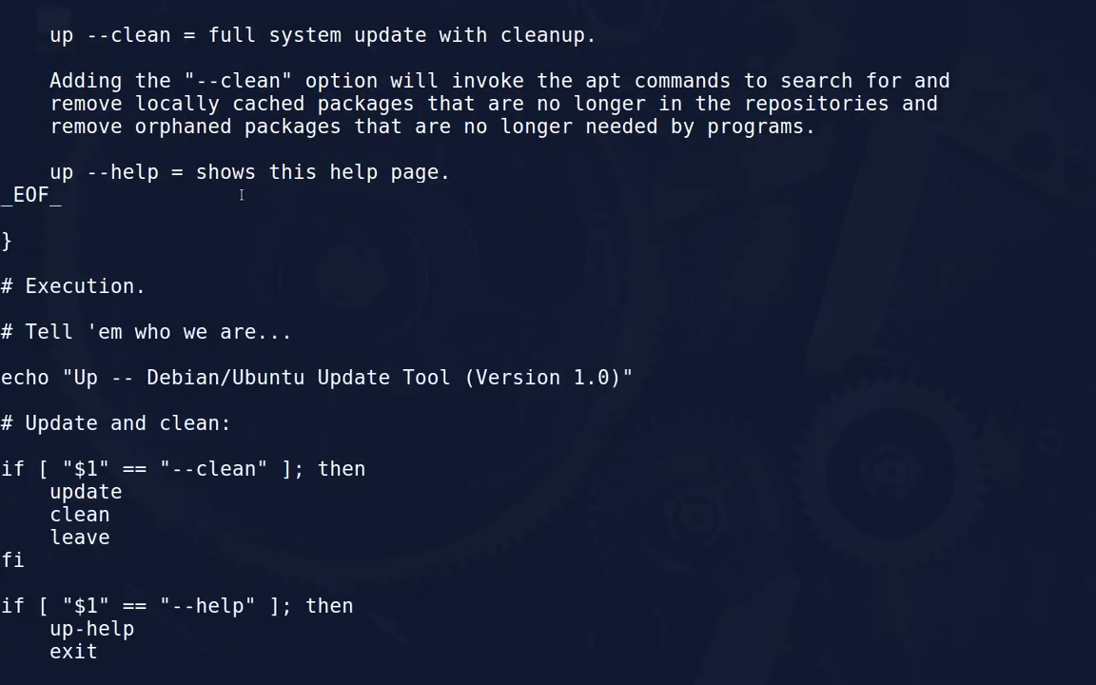
pyautogui.scroll(-3)
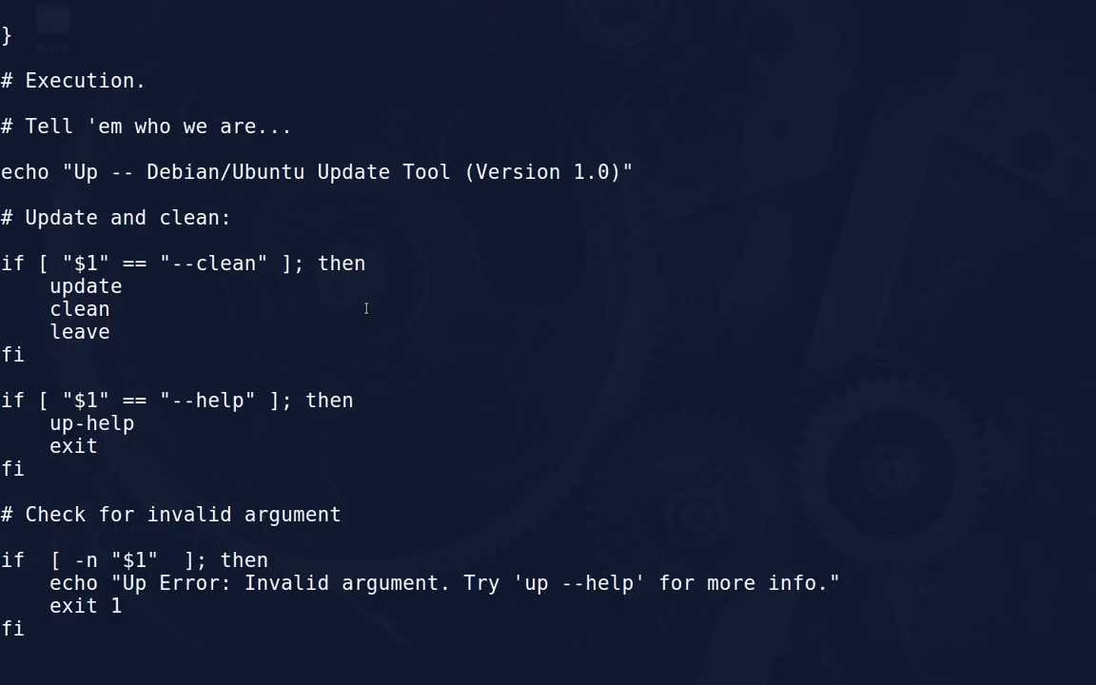
pyautogui.moveTo(392, 274)
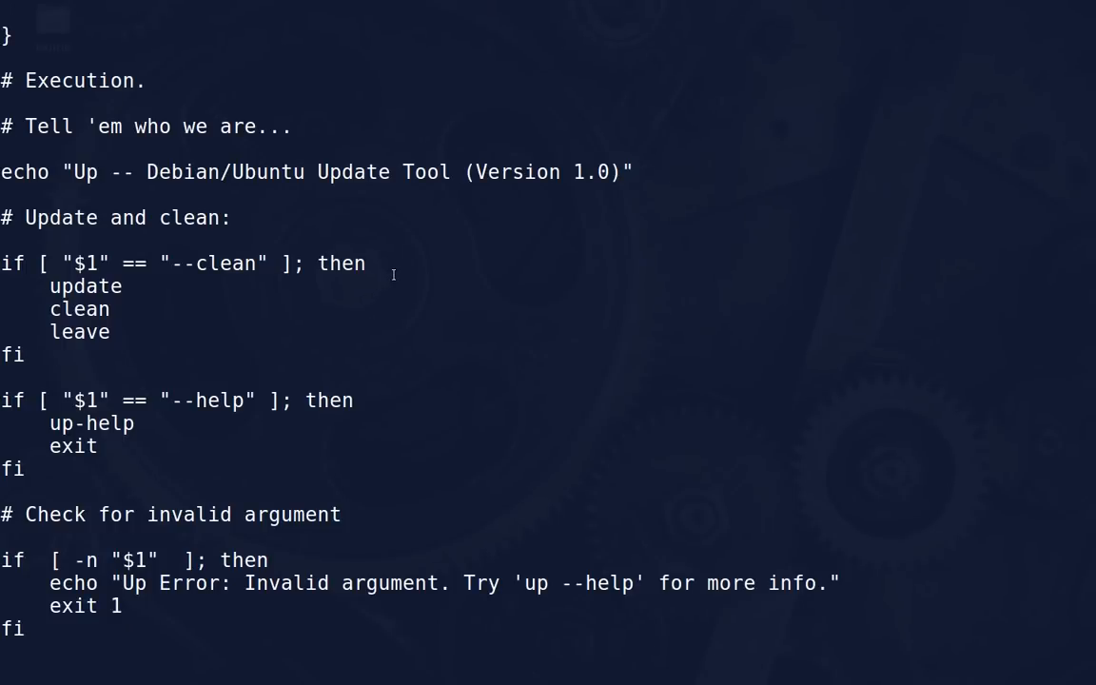
pyautogui.scroll(-3)
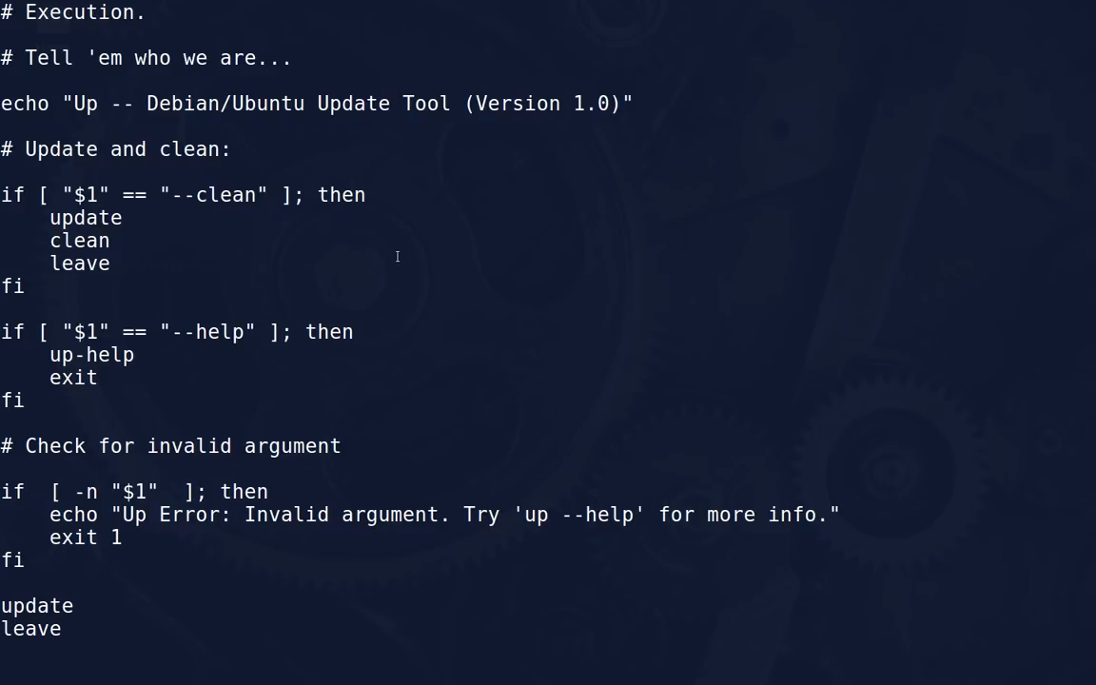
pyautogui.moveTo(183, 261)
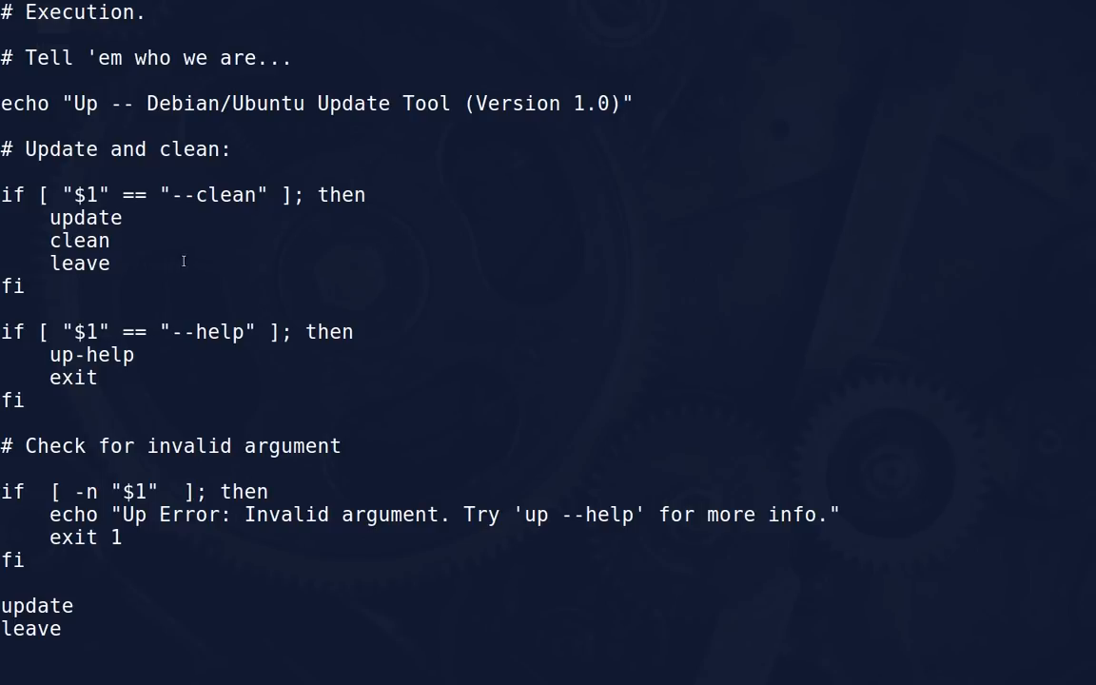
pyautogui.moveTo(144, 232)
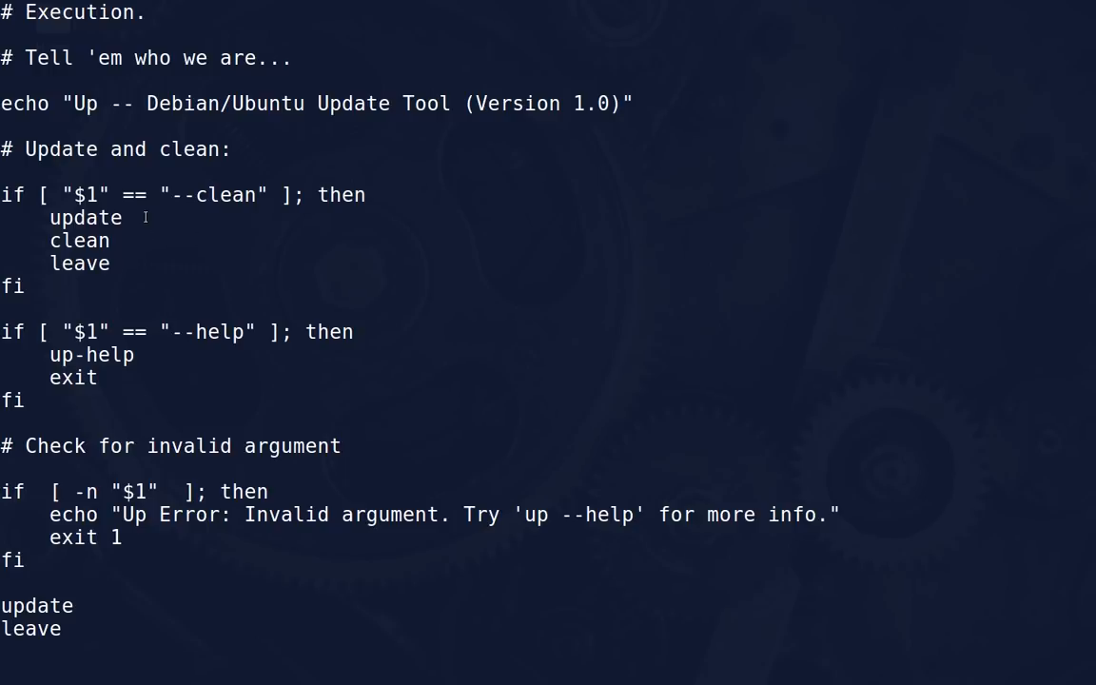
pyautogui.moveTo(148, 257)
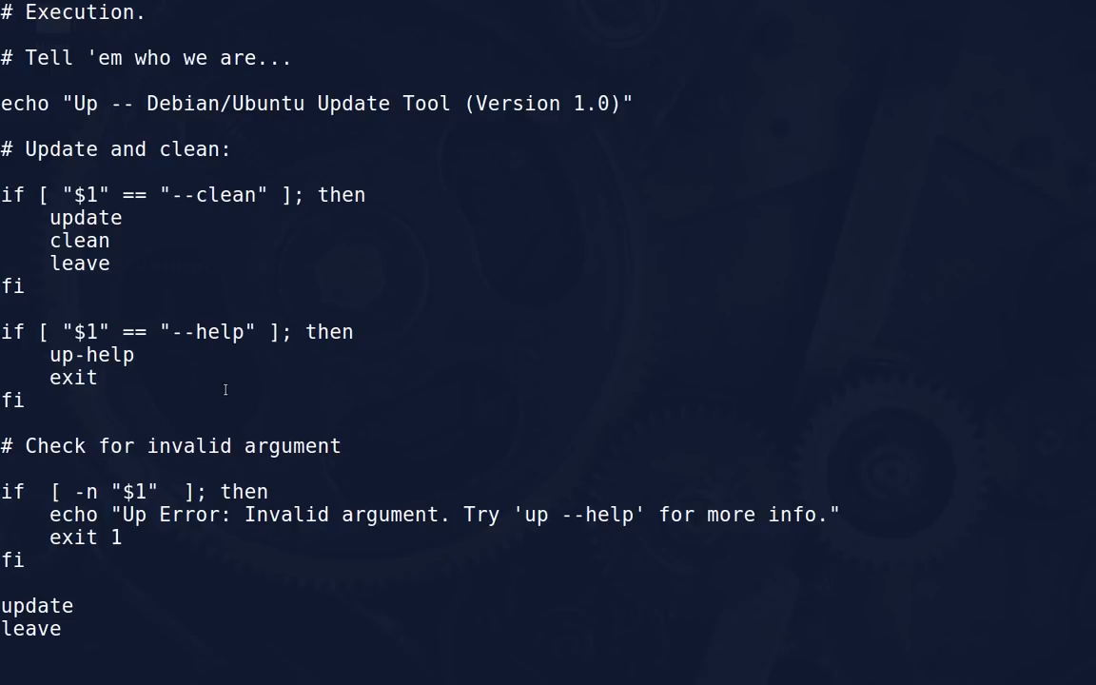
pyautogui.moveTo(497, 320)
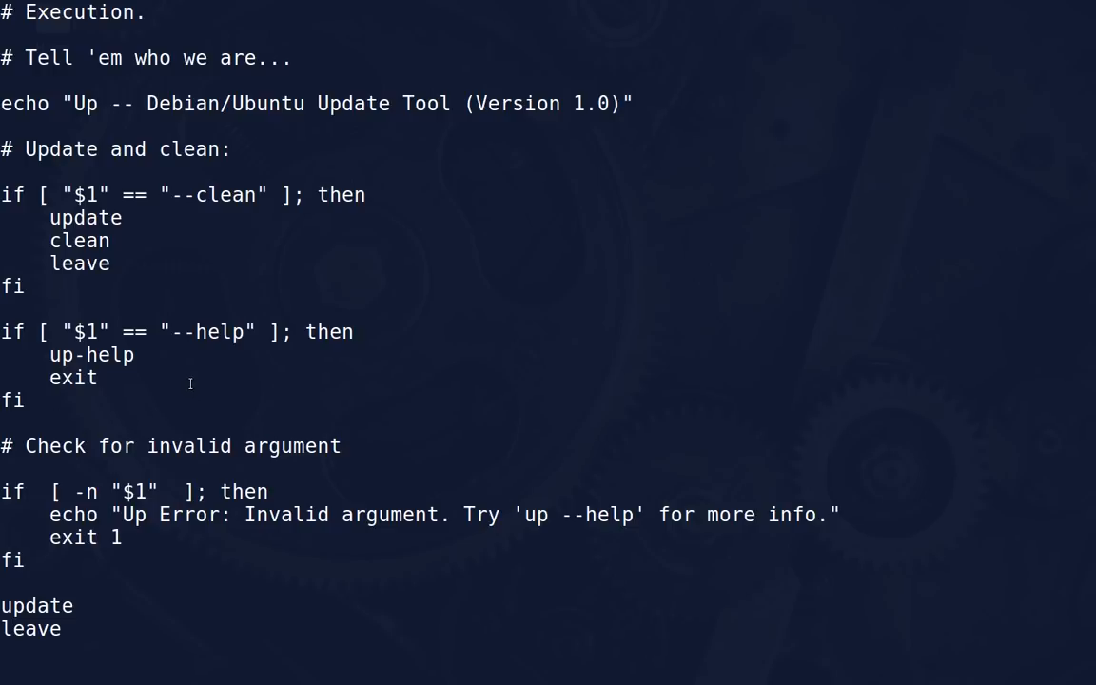
pyautogui.moveTo(194, 373)
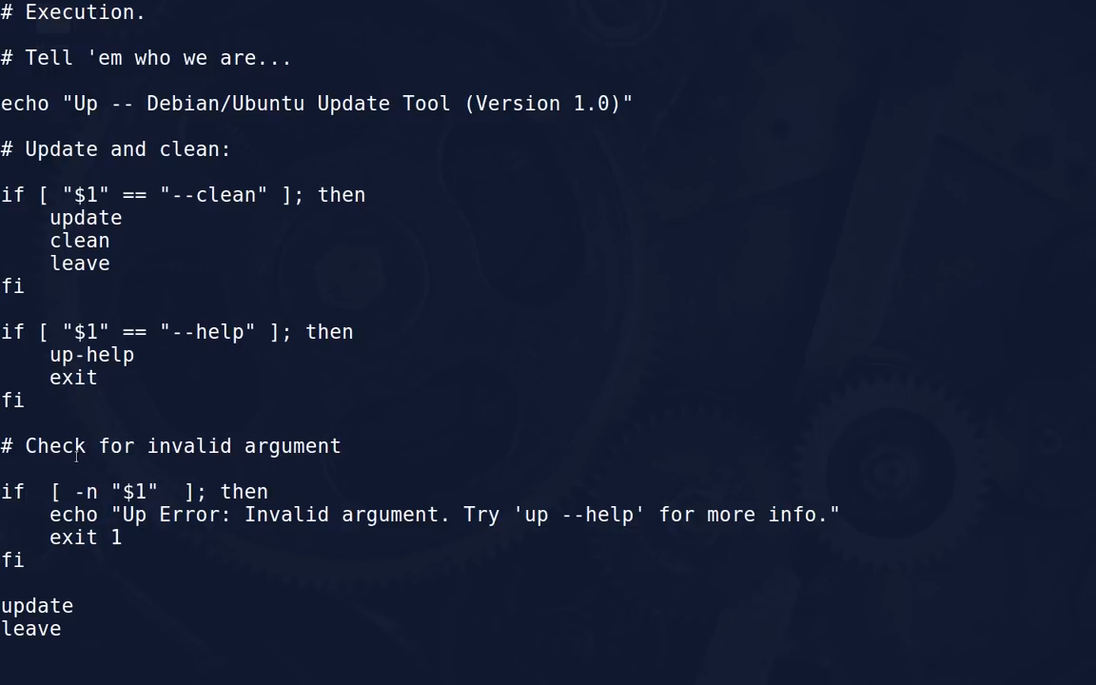
pyautogui.moveTo(45, 411)
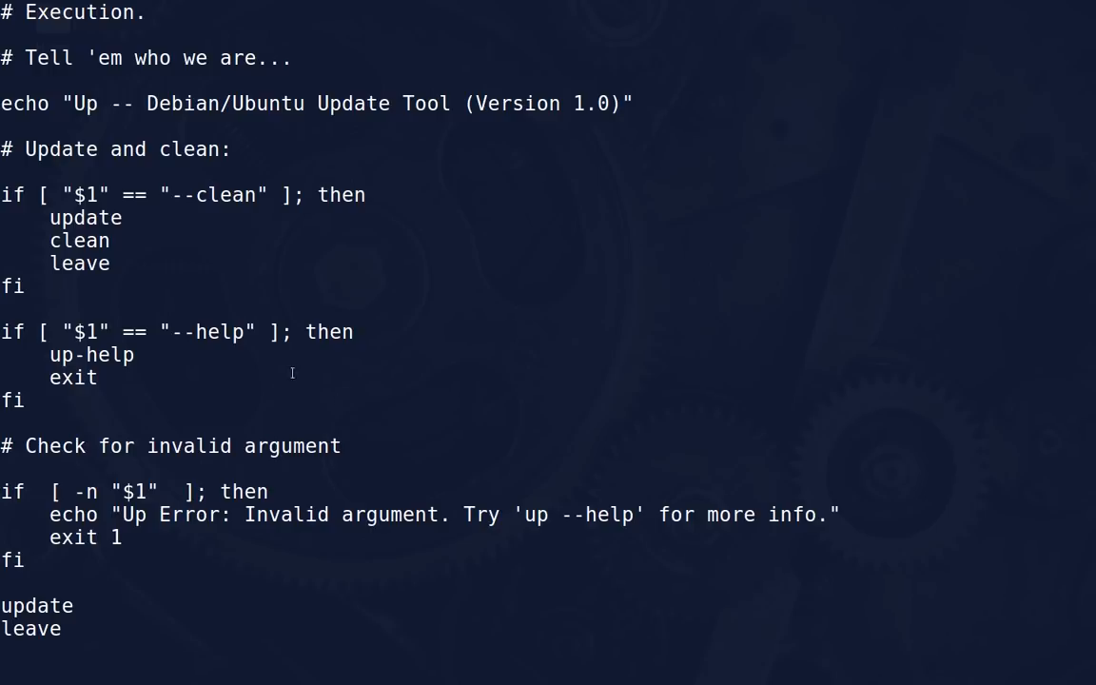
pyautogui.moveTo(160, 339)
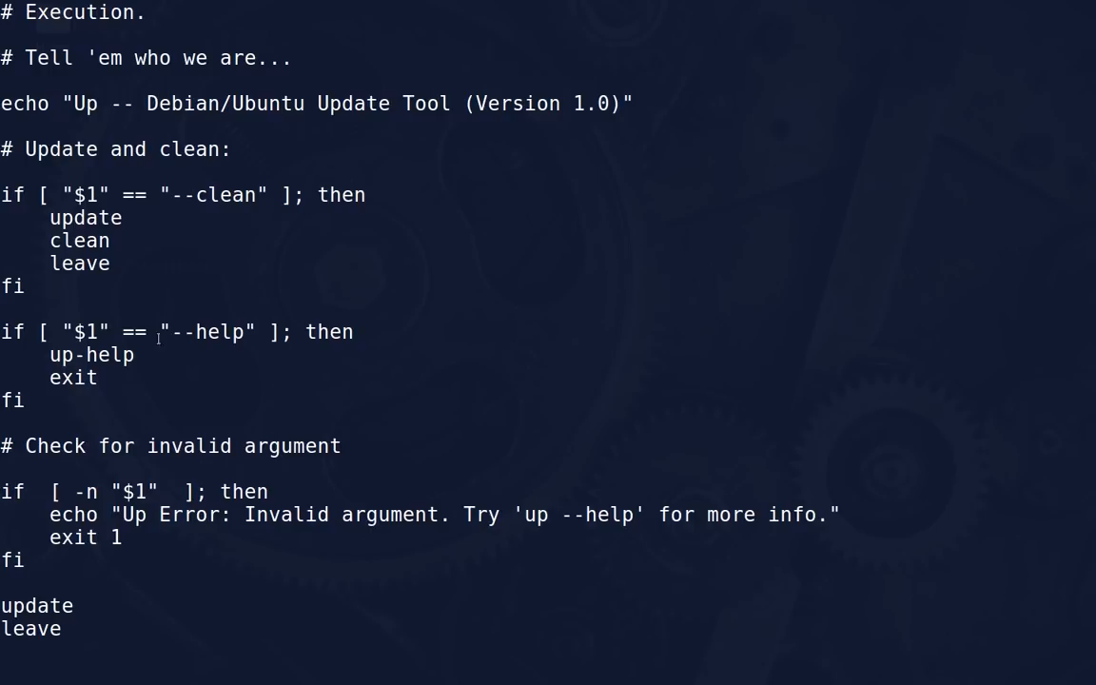
pyautogui.moveTo(209, 468)
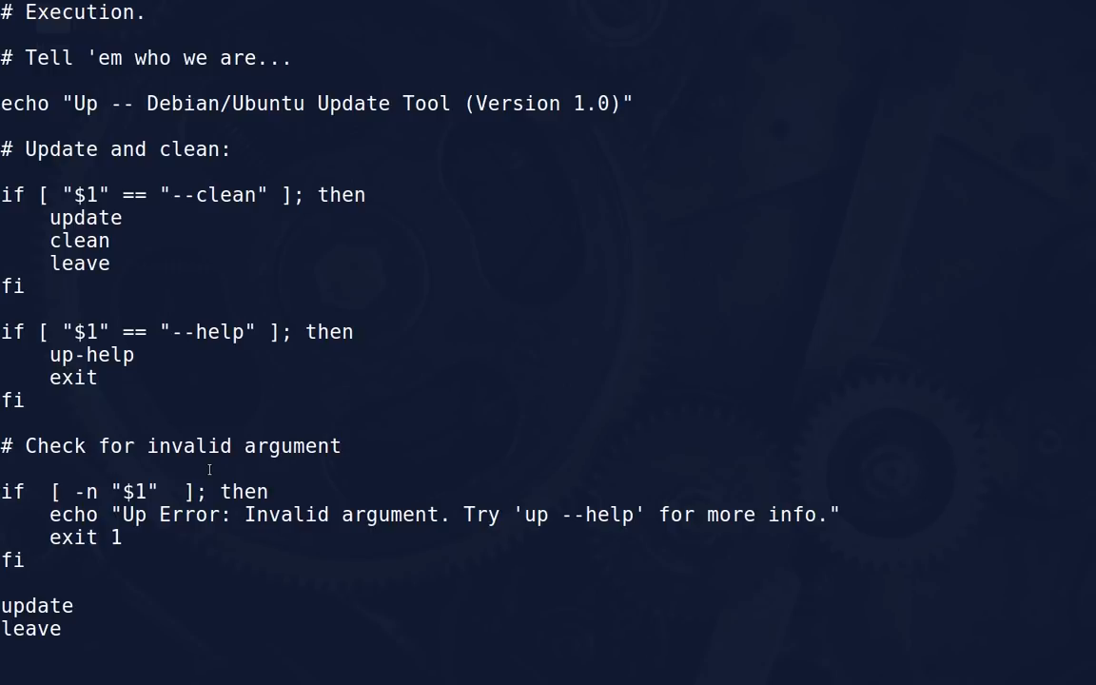
pyautogui.moveTo(533, 518)
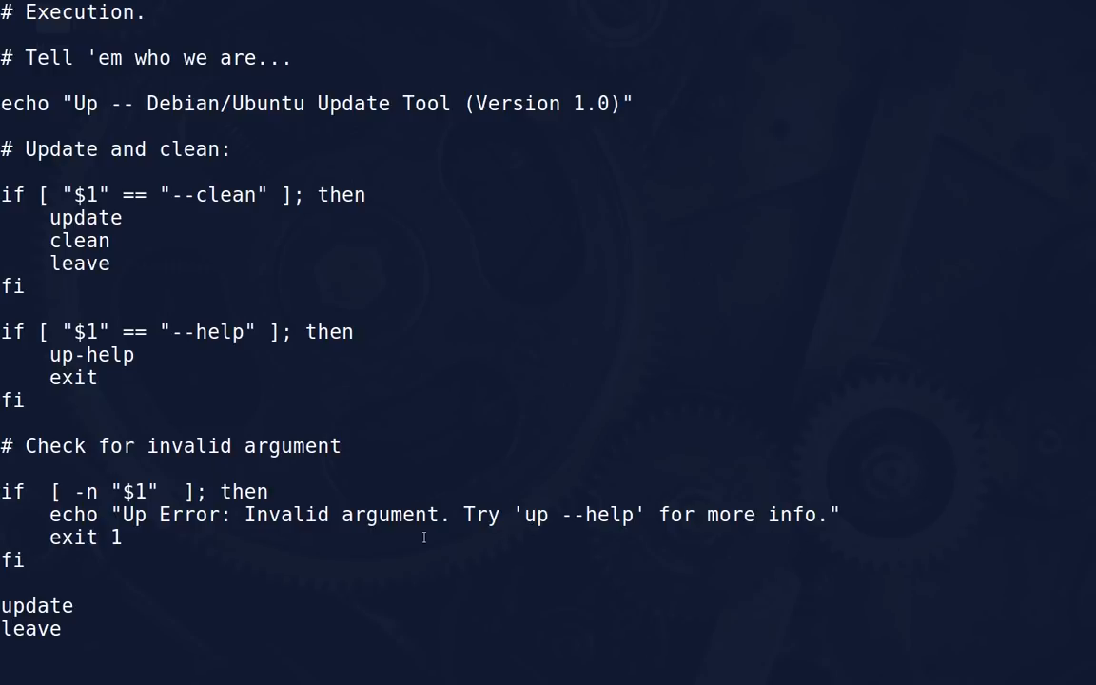
pyautogui.moveTo(338, 550)
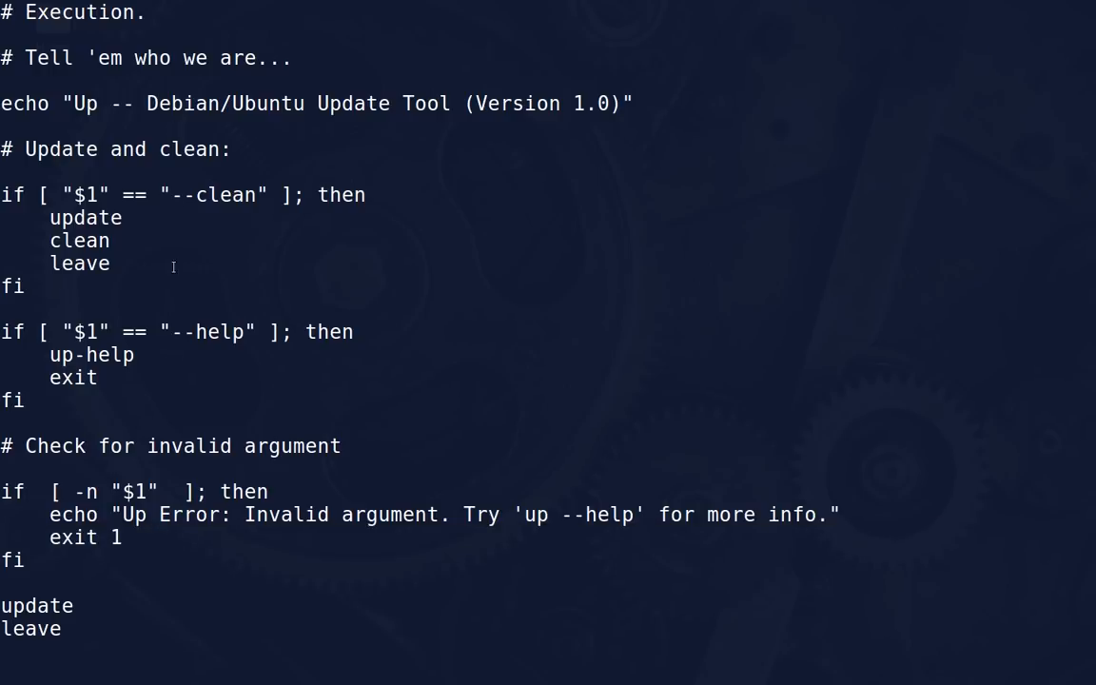
pyautogui.moveTo(187, 365)
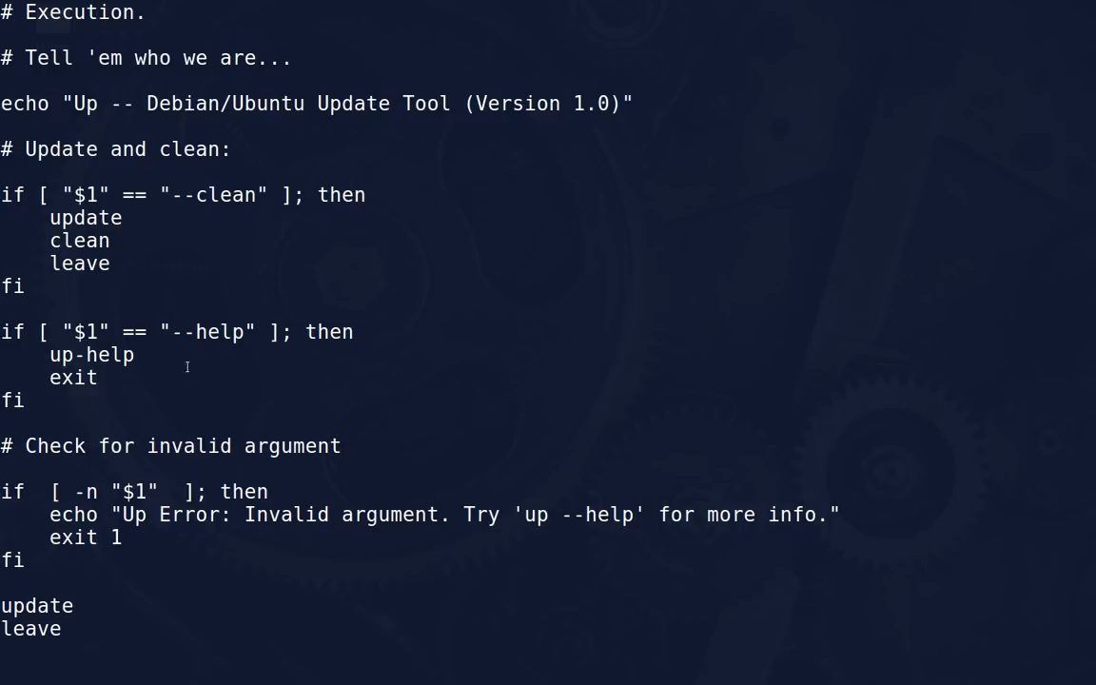
pyautogui.moveTo(115, 598)
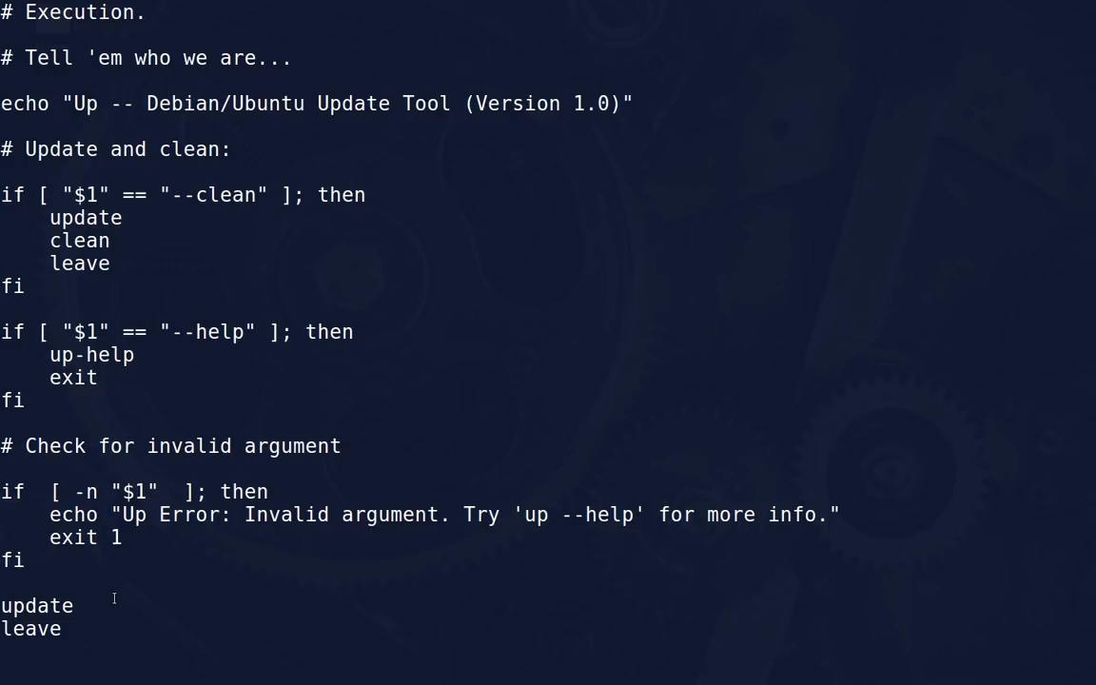
pyautogui.moveTo(111, 598)
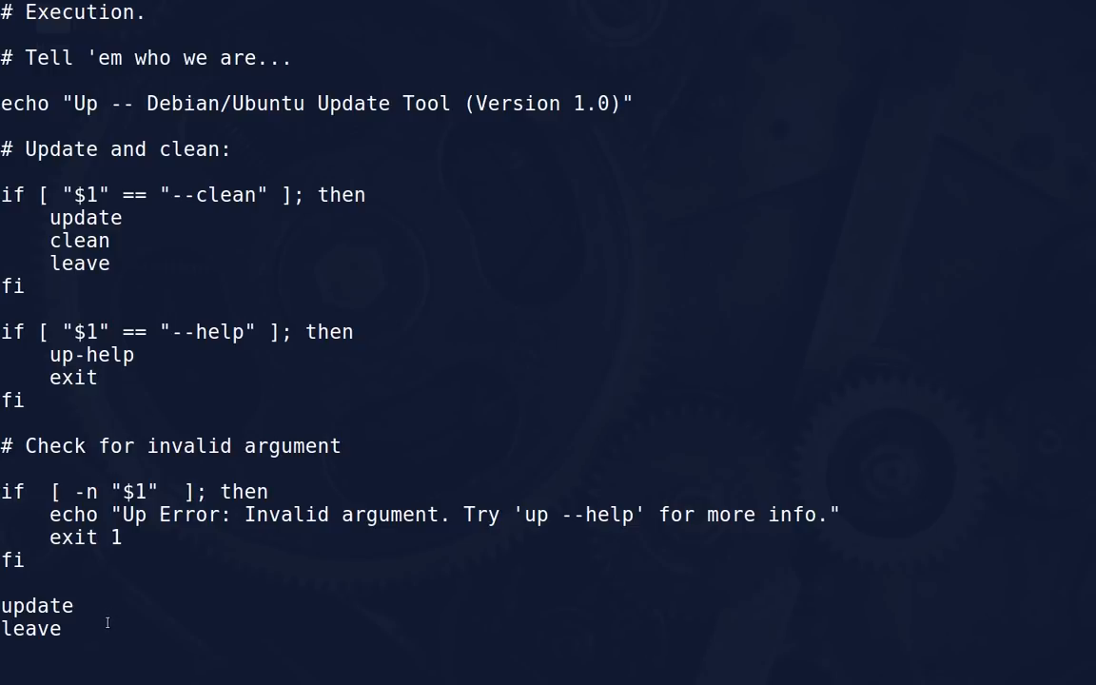
pyautogui.moveTo(308, 320)
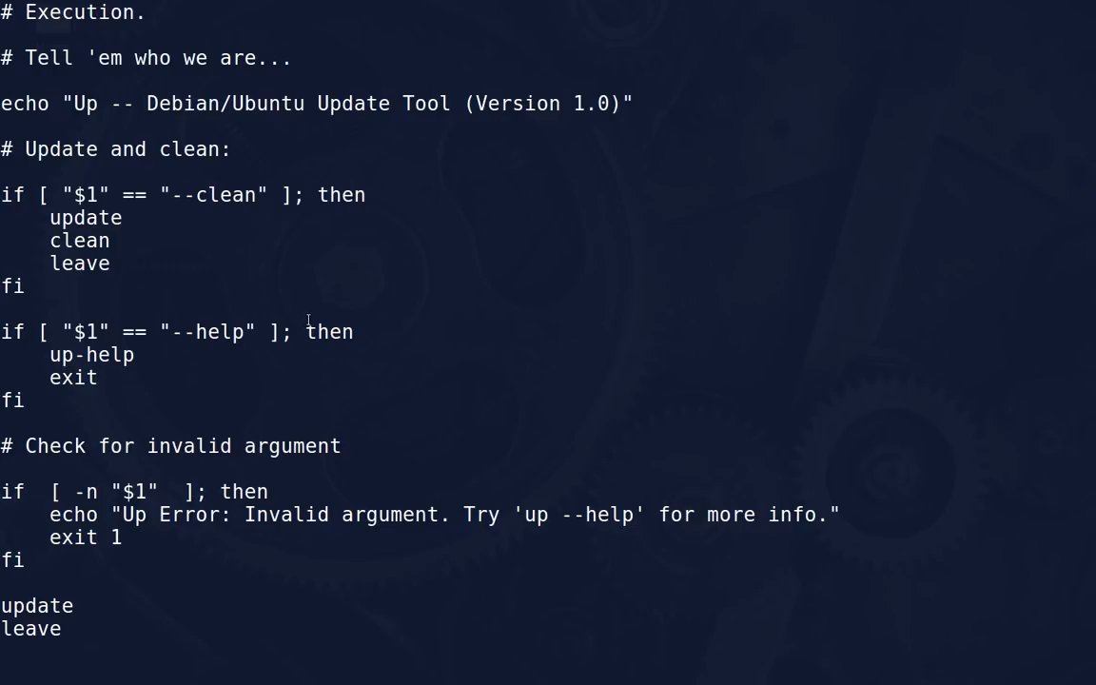
# Scroll back to the #!/bin/bash line and header comments at the top of the script
pyautogui.scroll(-3)
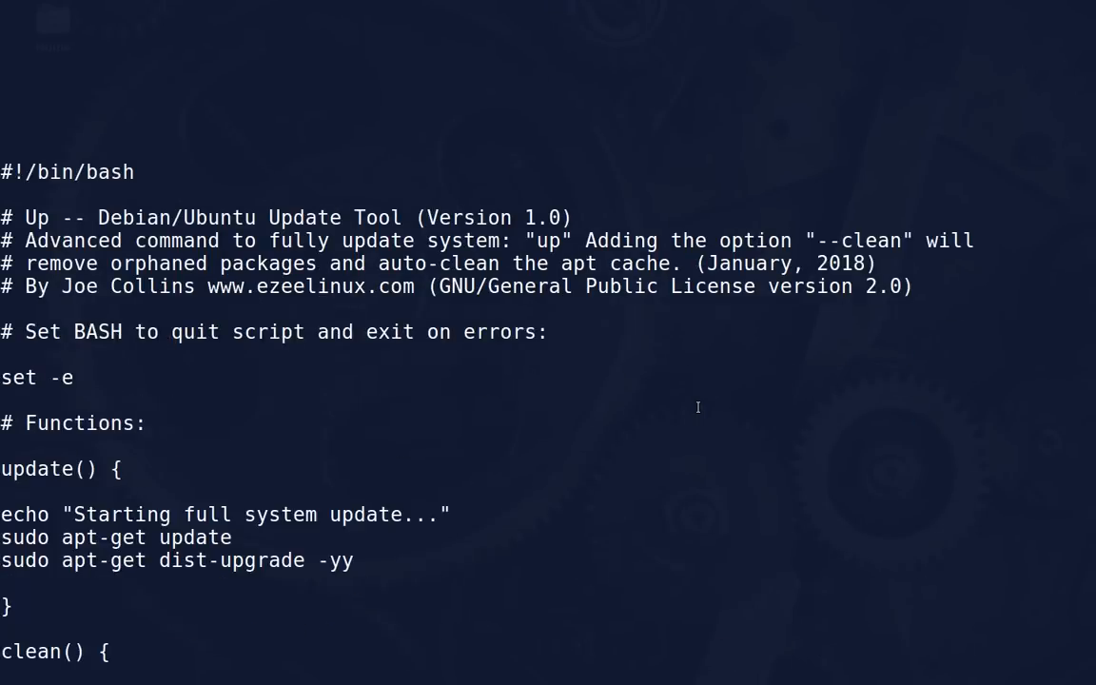
pyautogui.scroll(-3)
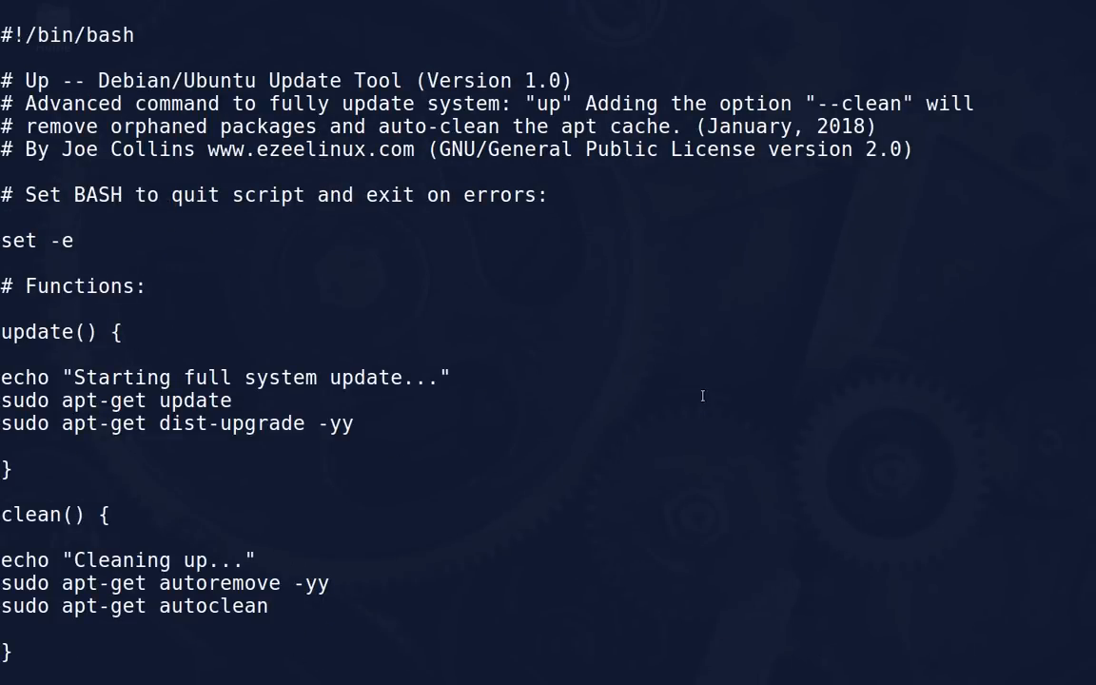